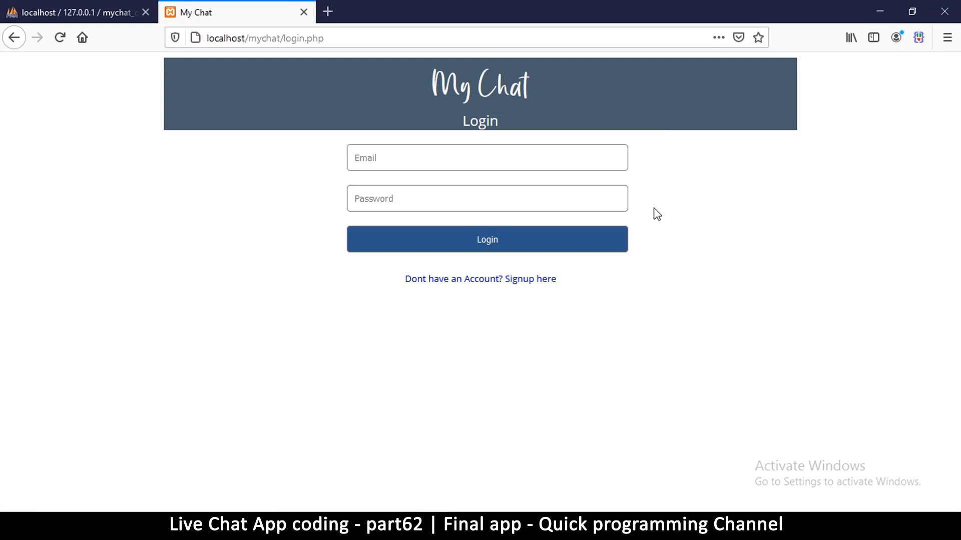
{"action": "mouse_move", "coordinate": [618, 124]}
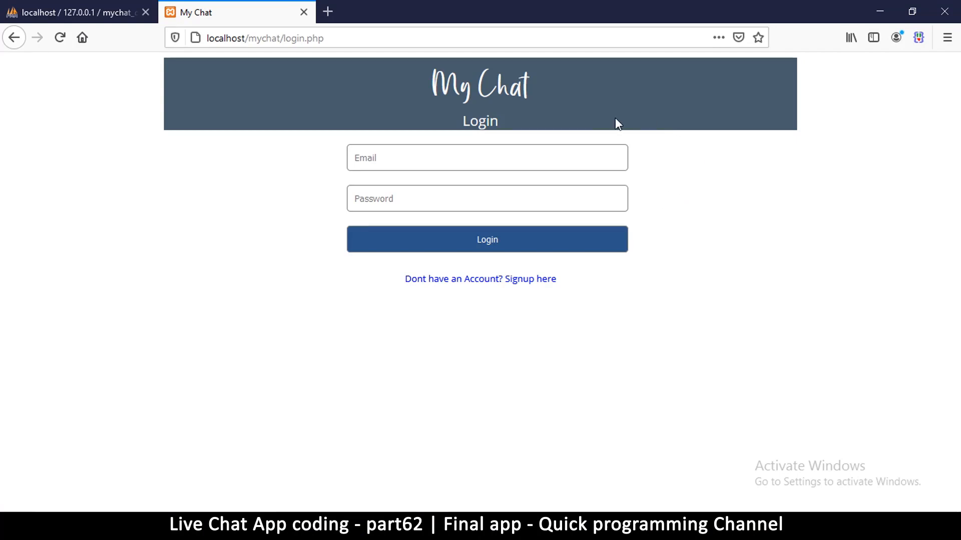
{"action": "mouse_move", "coordinate": [529, 25]}
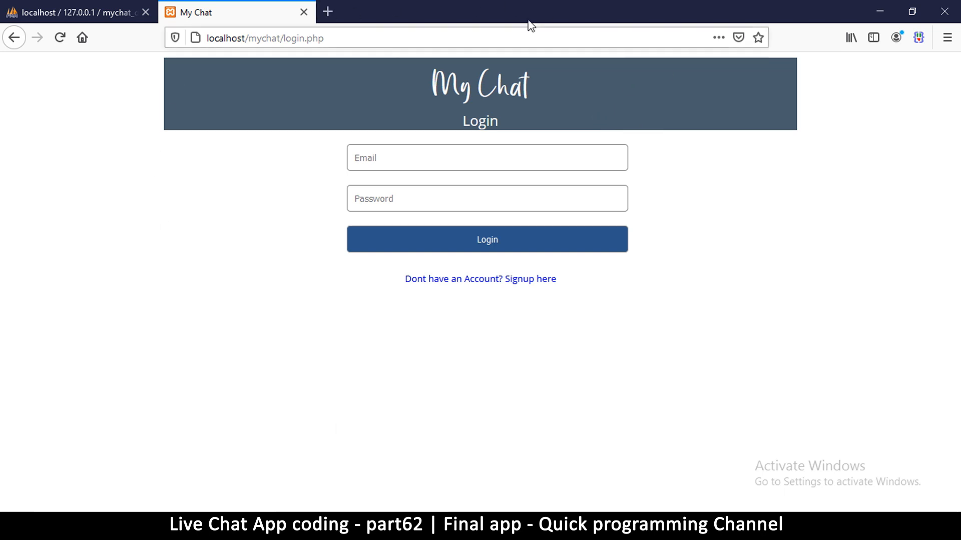
{"action": "mouse_move", "coordinate": [682, 120]}
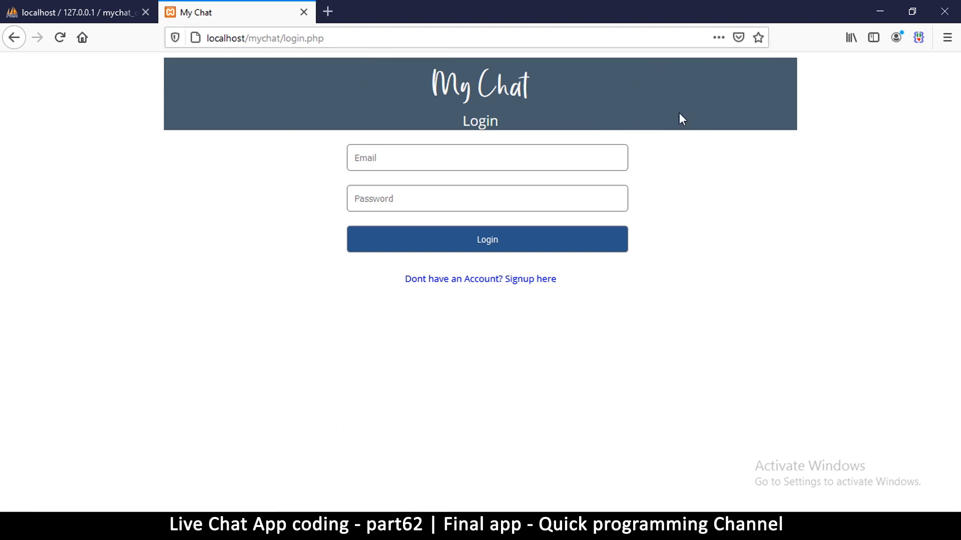
{"action": "mouse_move", "coordinate": [306, 146]}
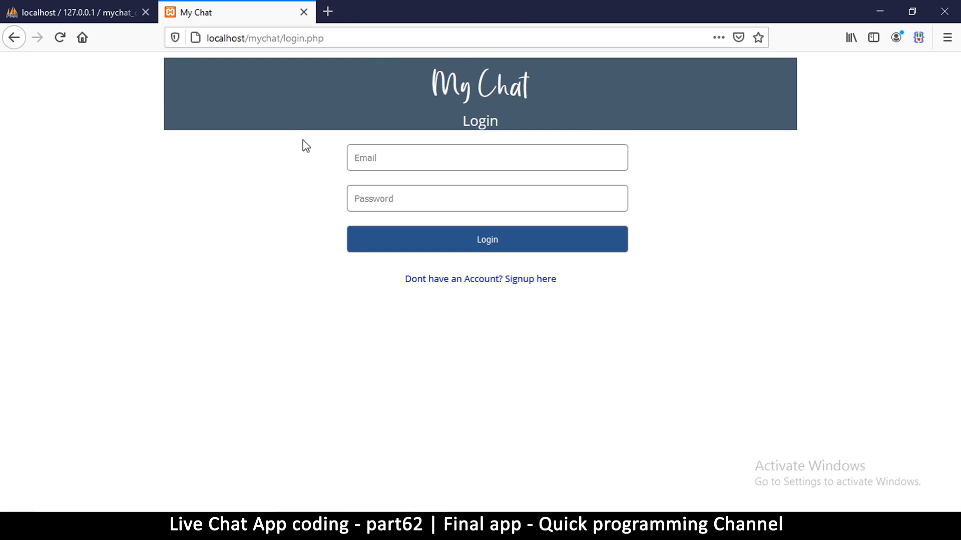
{"action": "mouse_move", "coordinate": [478, 223]}
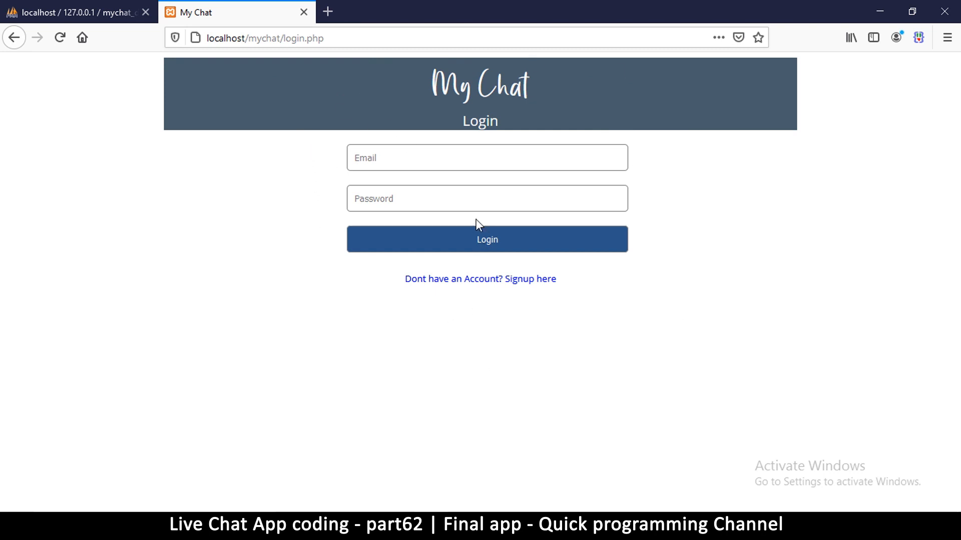
{"action": "mouse_move", "coordinate": [474, 284]}
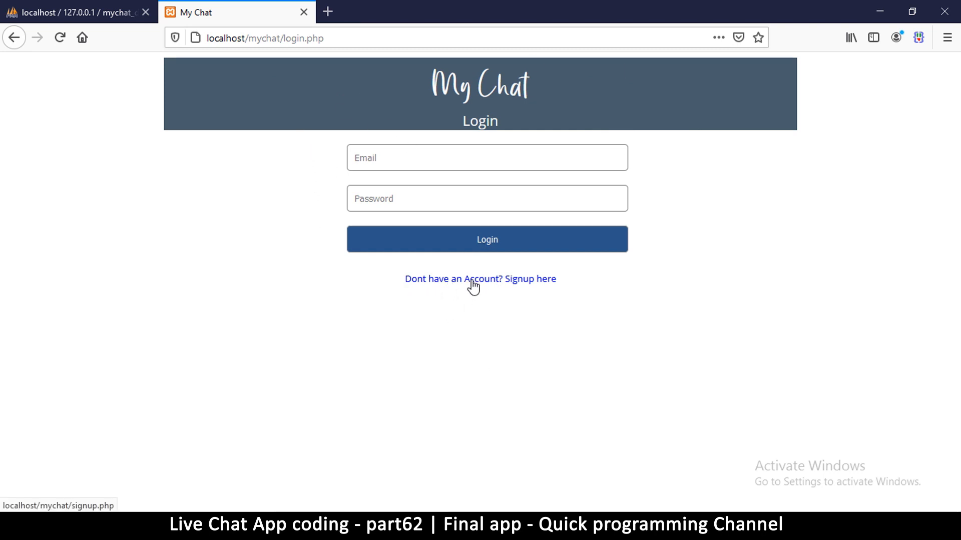
Step: Start the signup form with username Peter and an incomplete email 'Banda'
{"action": "left_click", "coordinate": [479, 280]}
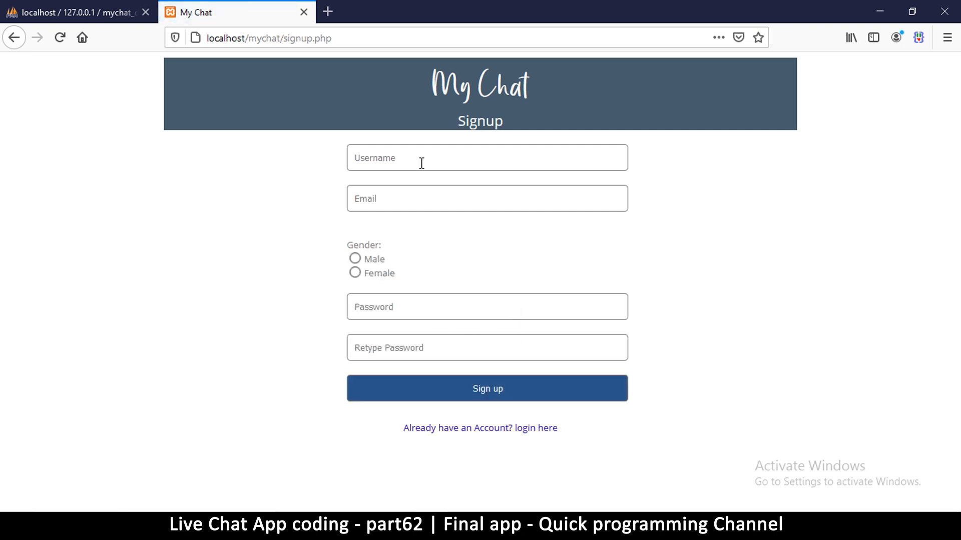
{"action": "mouse_move", "coordinate": [427, 162]}
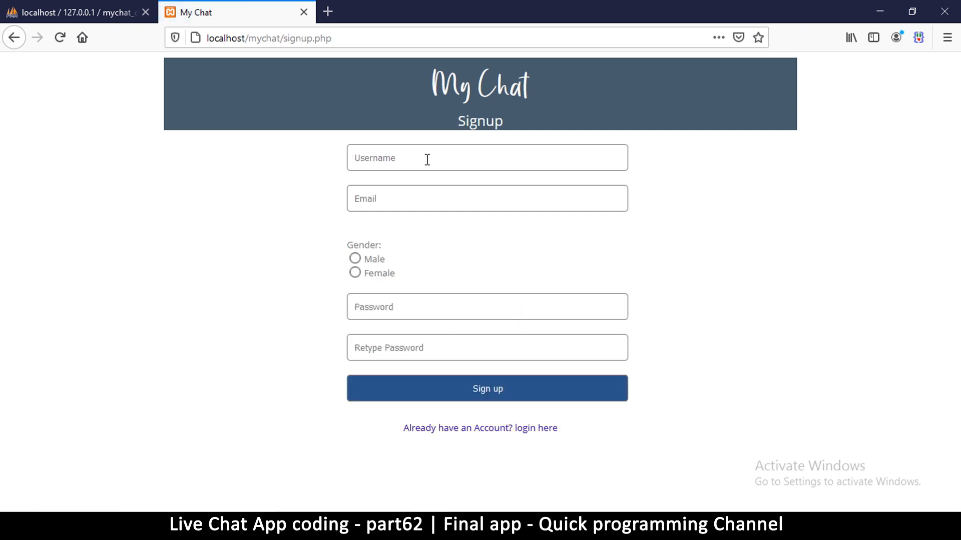
{"action": "type", "text": "Peter"}
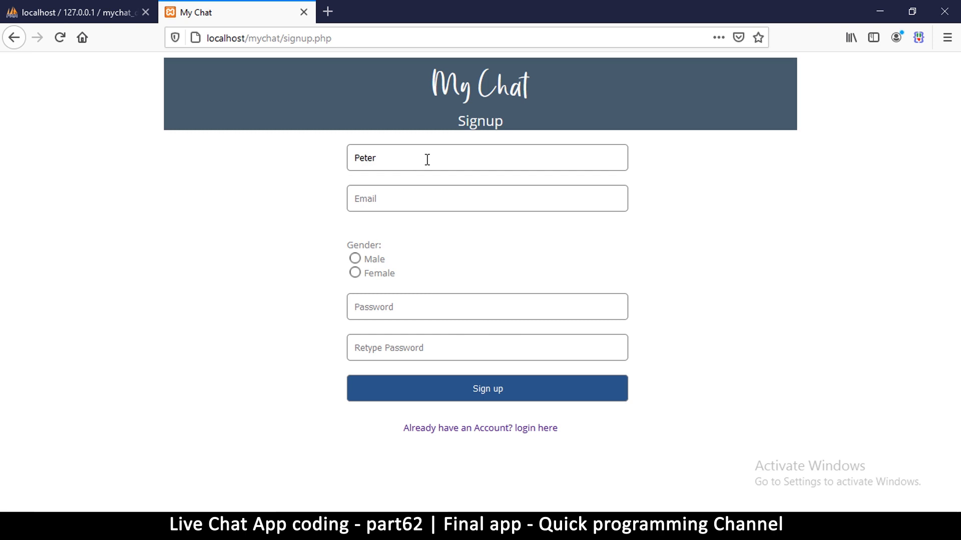
{"action": "left_click", "coordinate": [487, 198]}
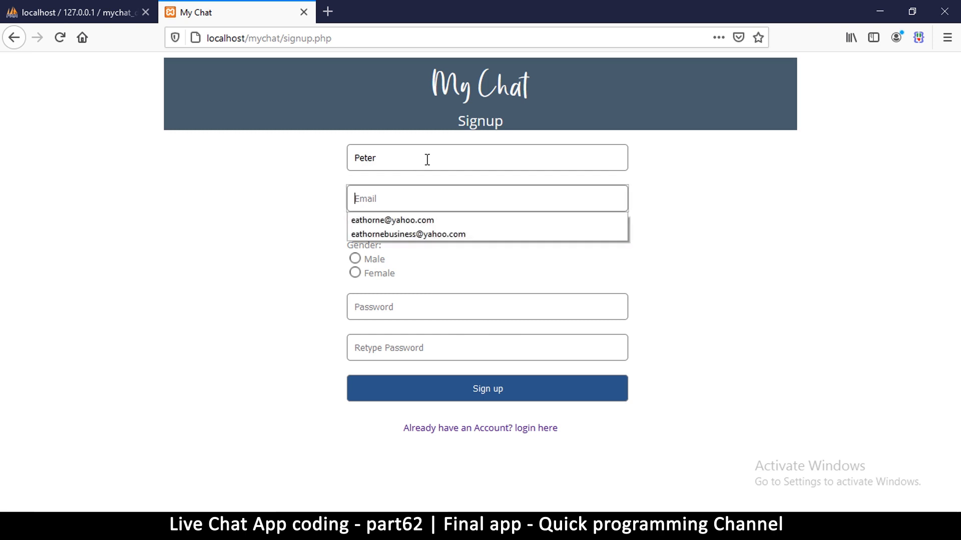
{"action": "type", "text": "Ban"}
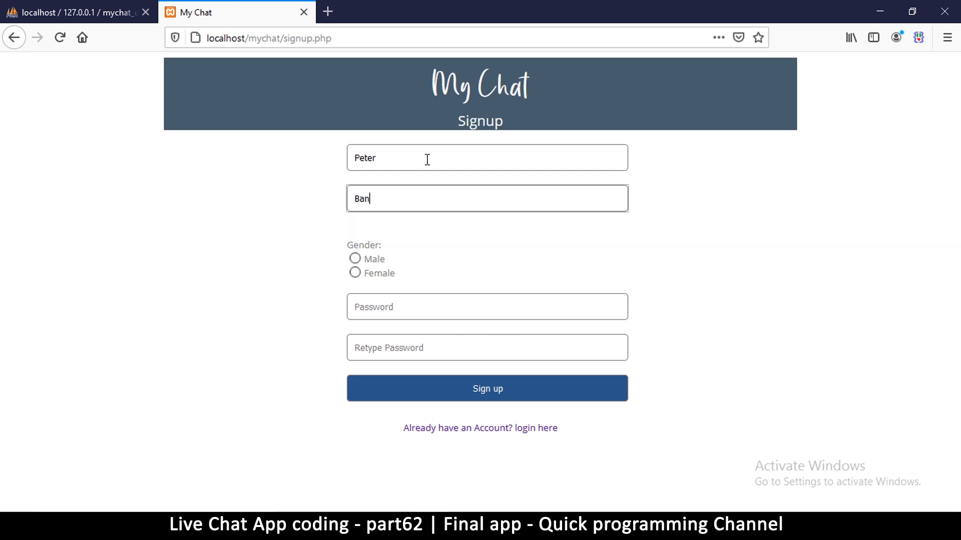
{"action": "type", "text": "da"}
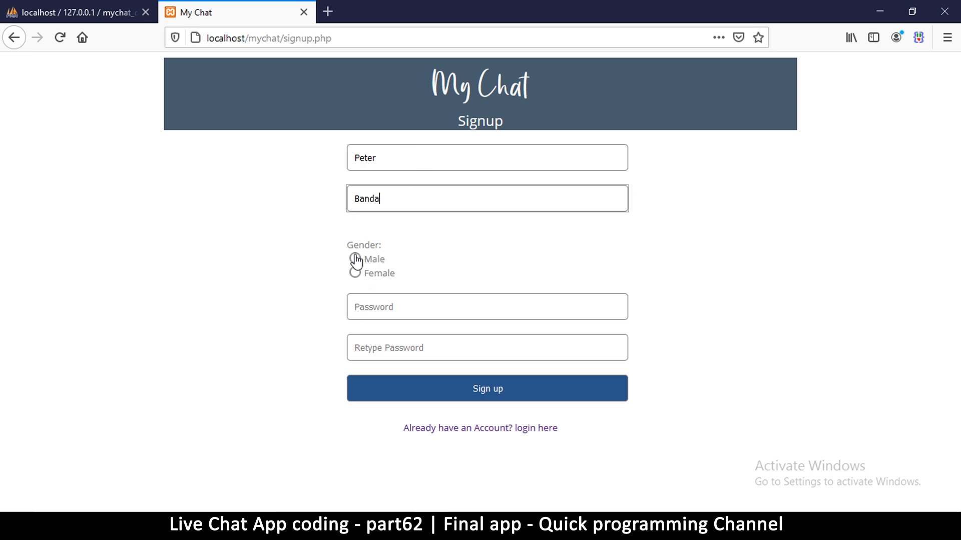
Step: Choose Male, enter the password twice and submit; signup is rejected for an invalid email
{"action": "left_click", "coordinate": [354, 259]}
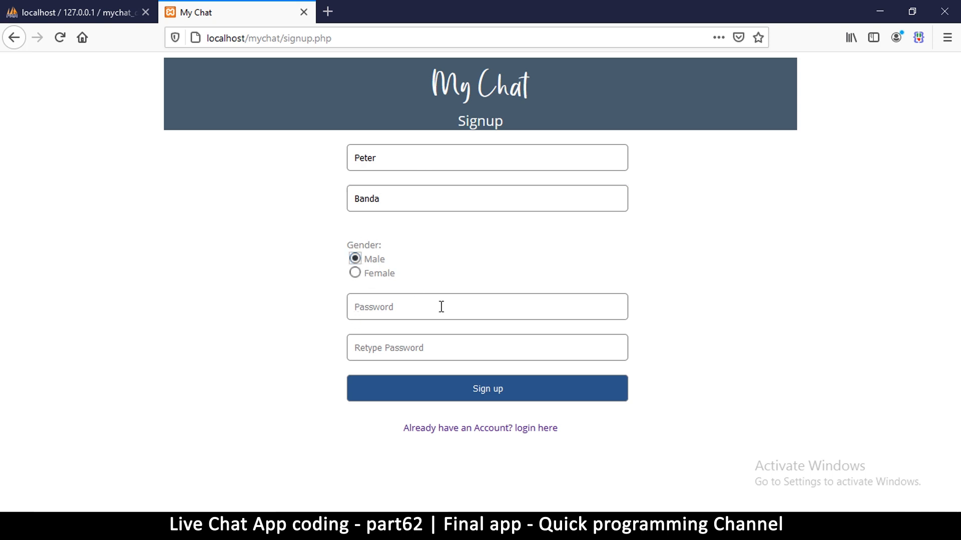
{"action": "type", "text": "•"}
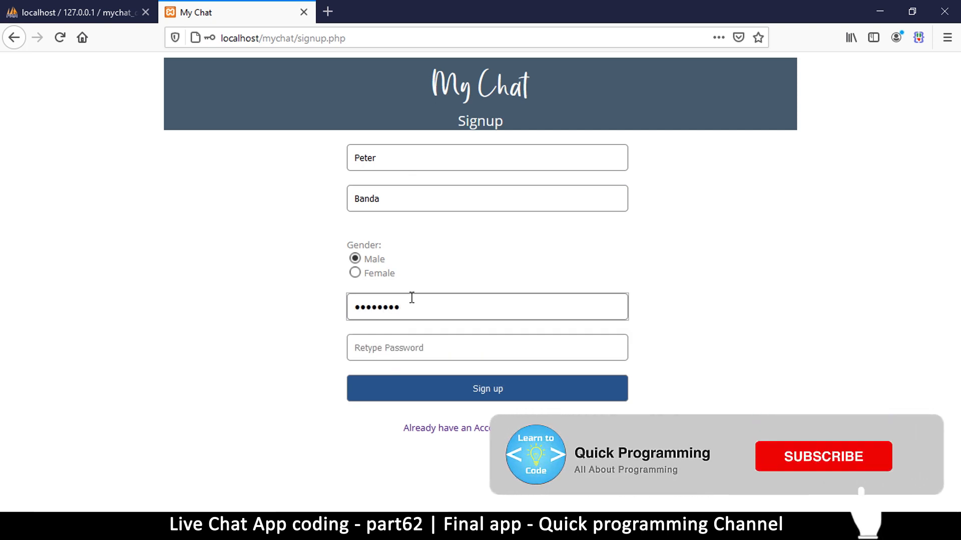
{"action": "type", "text": "••"}
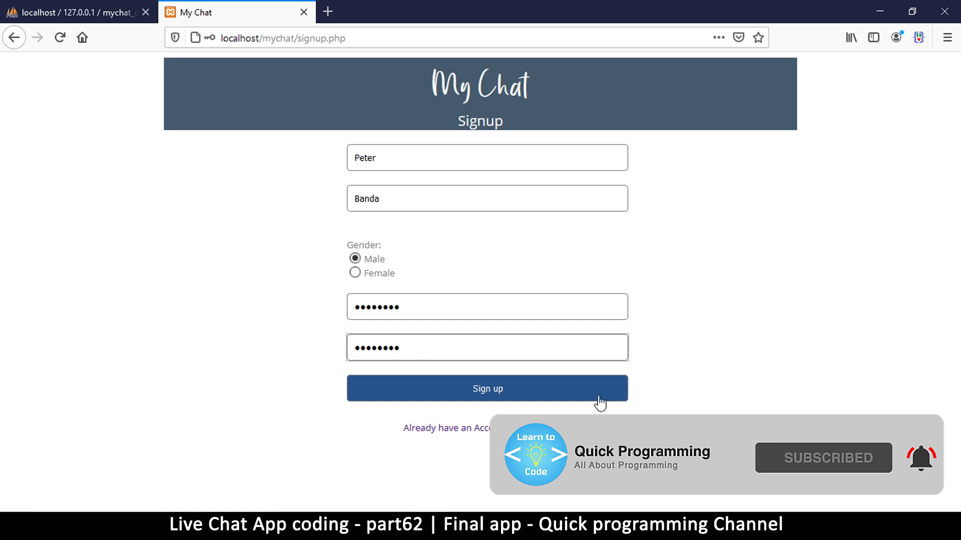
{"action": "left_click", "coordinate": [487, 388]}
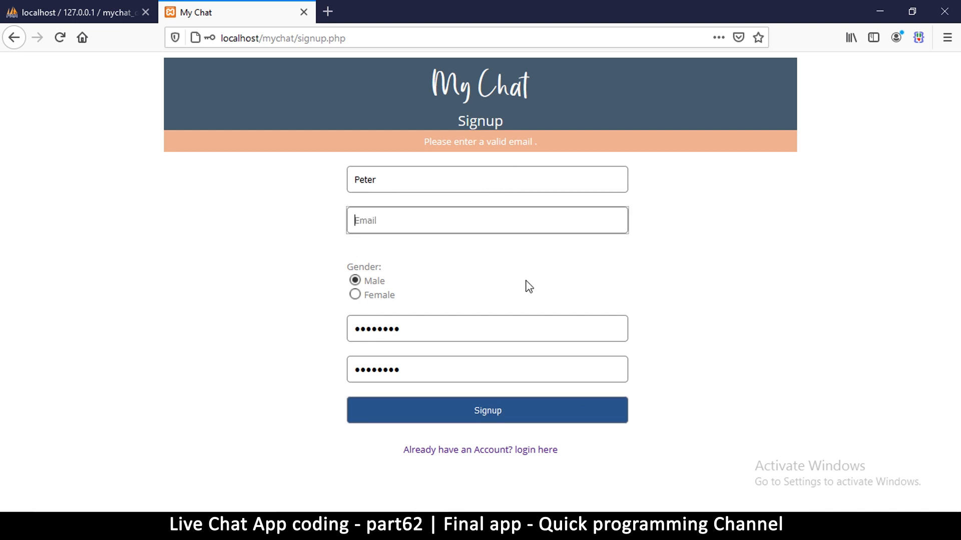
{"action": "left_click", "coordinate": [487, 220]}
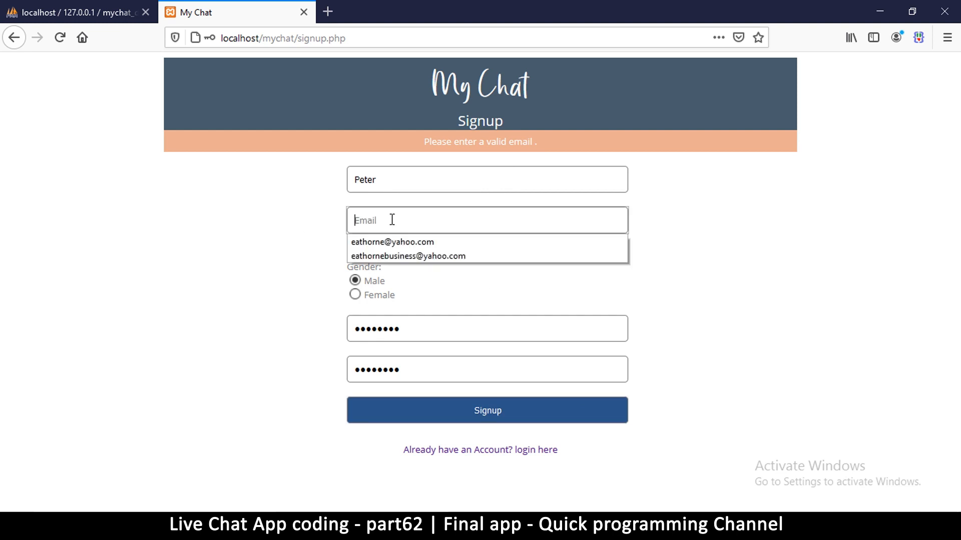
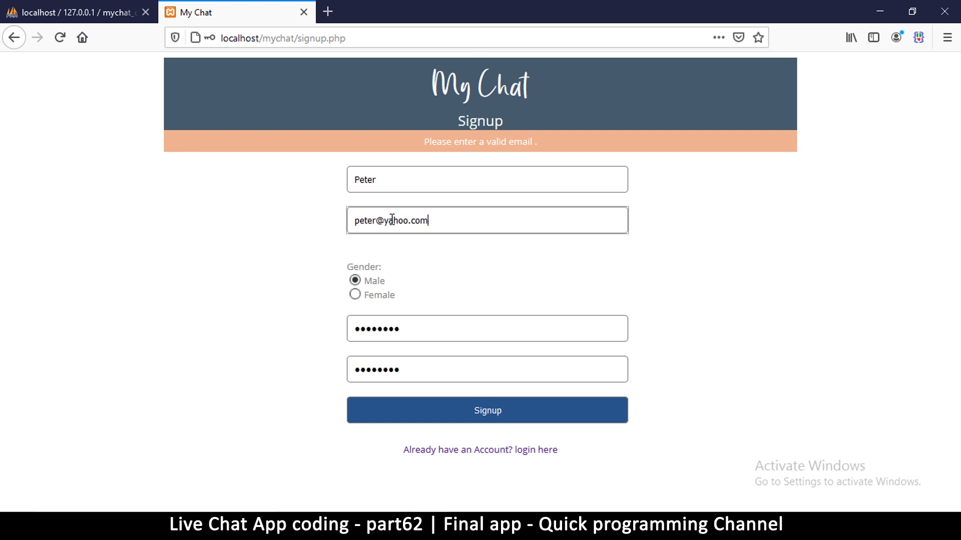
{"action": "left_click", "coordinate": [486, 410]}
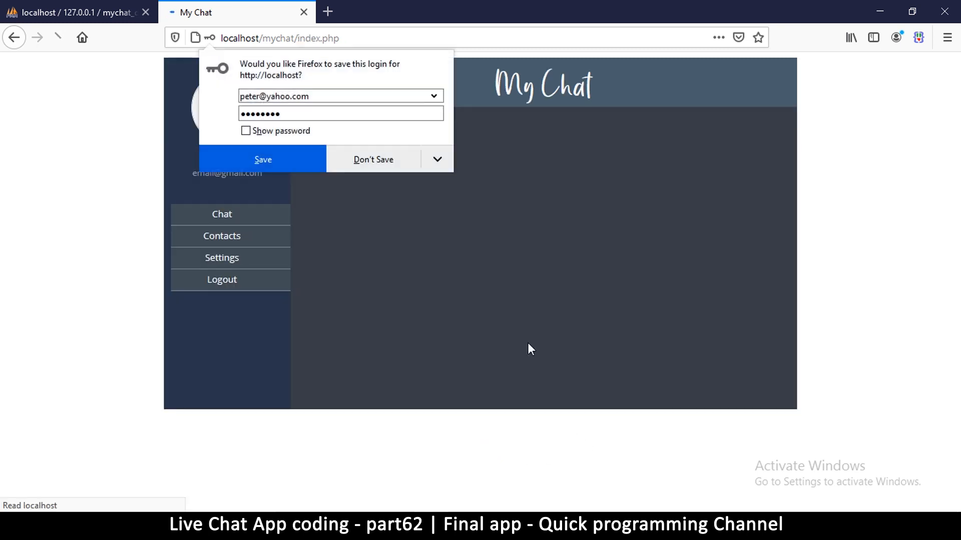
{"action": "left_click", "coordinate": [222, 279]}
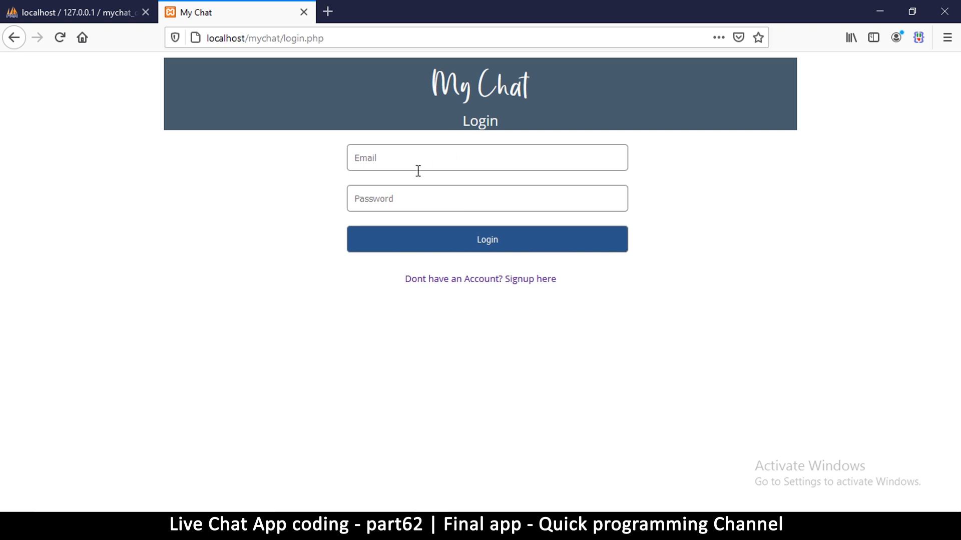
{"action": "left_click", "coordinate": [486, 157]}
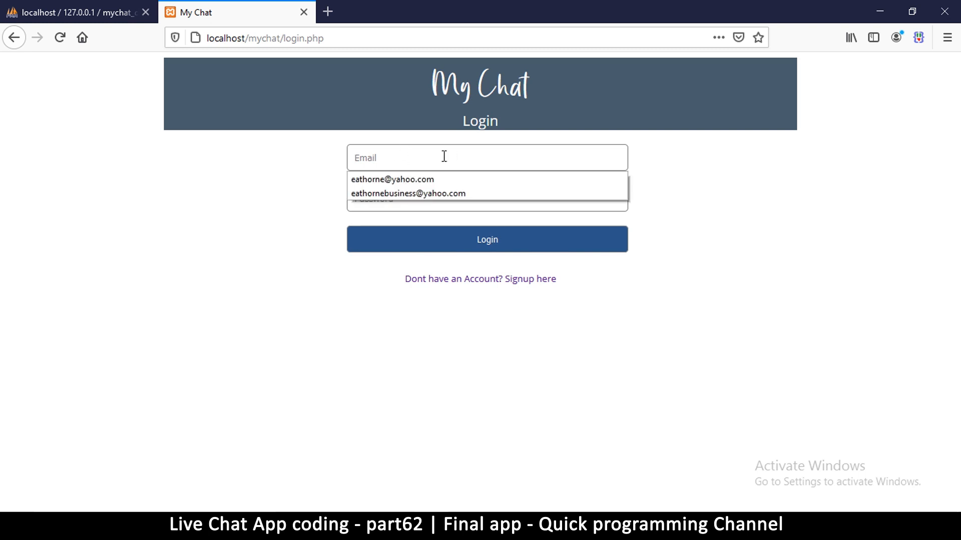
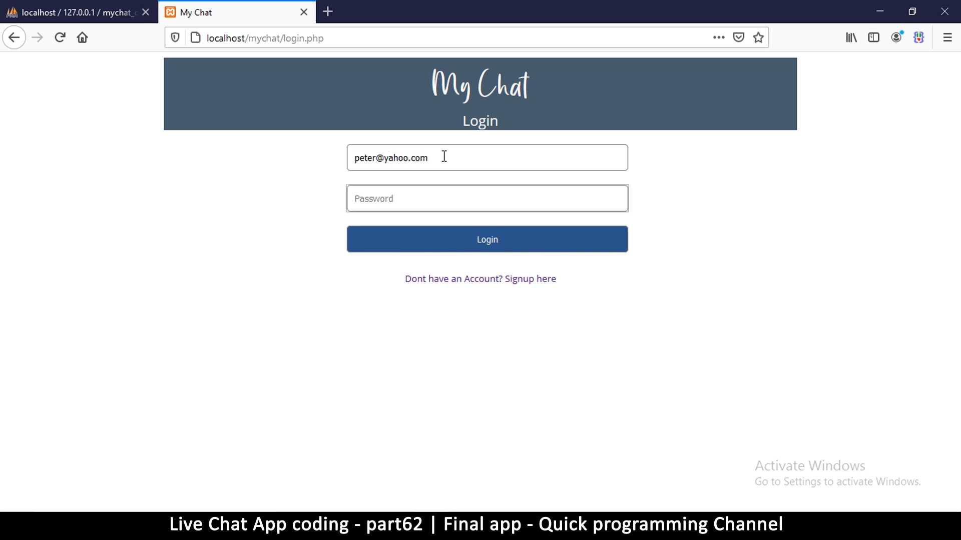
{"action": "type", "text": "•••••"}
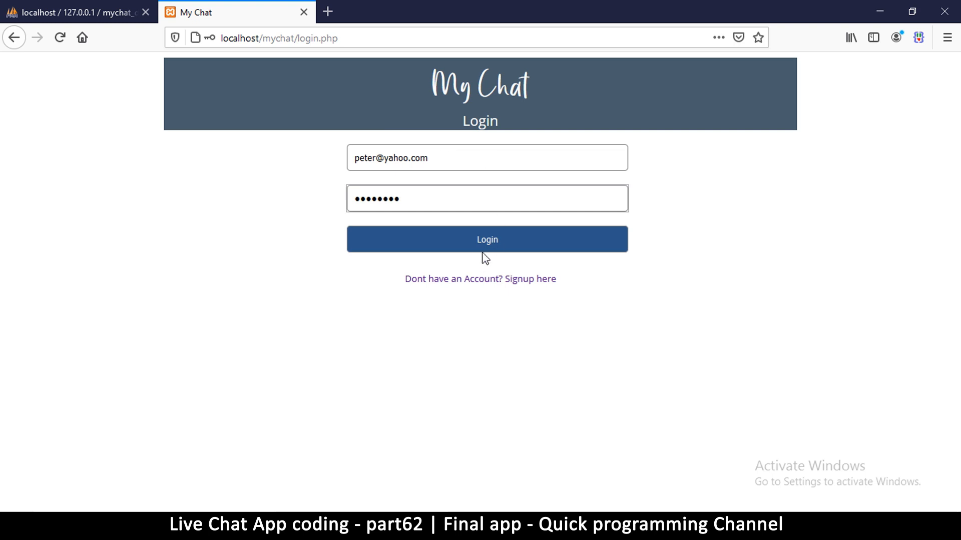
{"action": "left_click", "coordinate": [486, 239]}
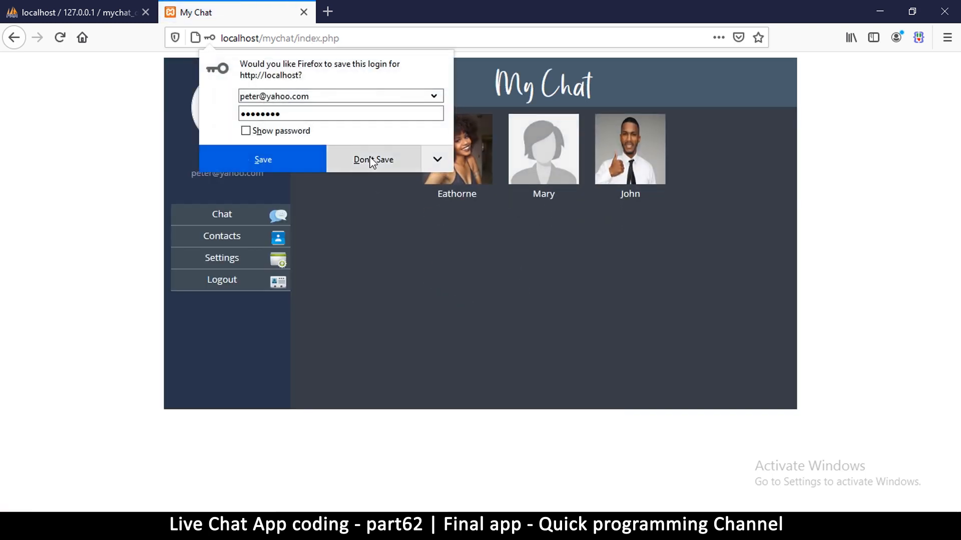
{"action": "left_click", "coordinate": [373, 159]}
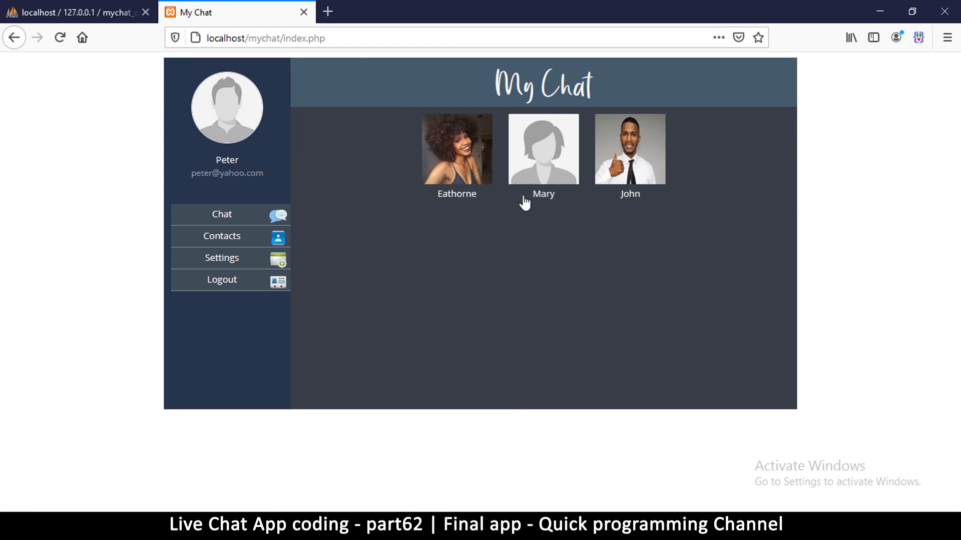
{"action": "mouse_move", "coordinate": [222, 258]}
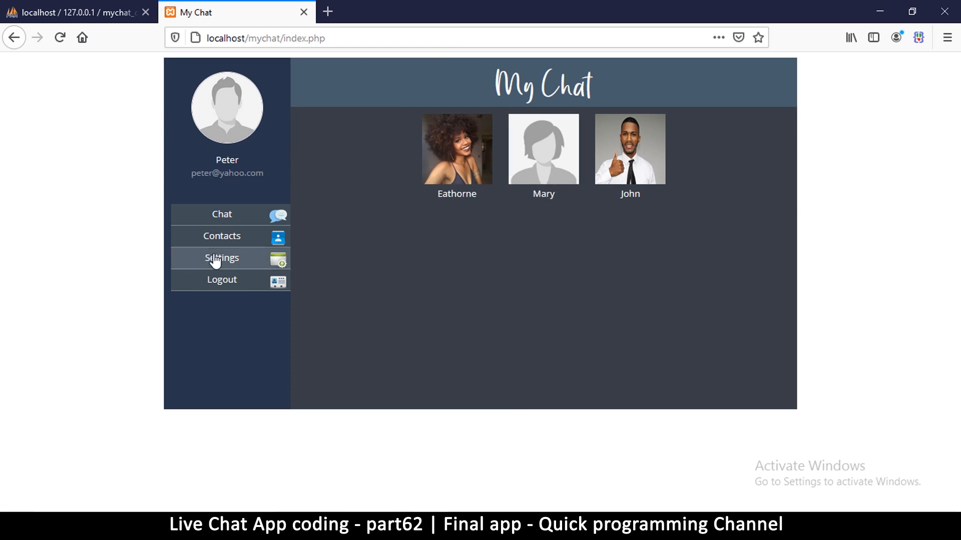
{"action": "left_click", "coordinate": [222, 258]}
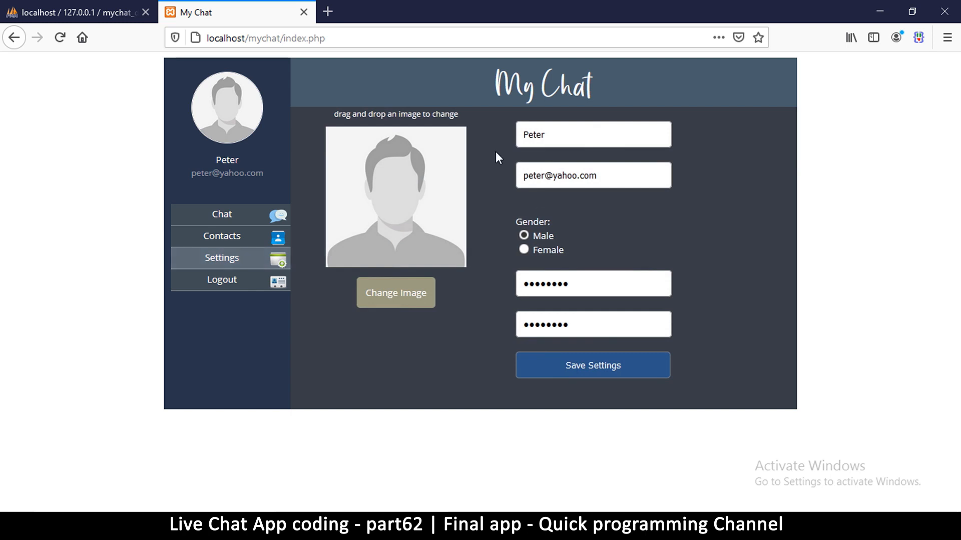
{"action": "mouse_move", "coordinate": [395, 293]}
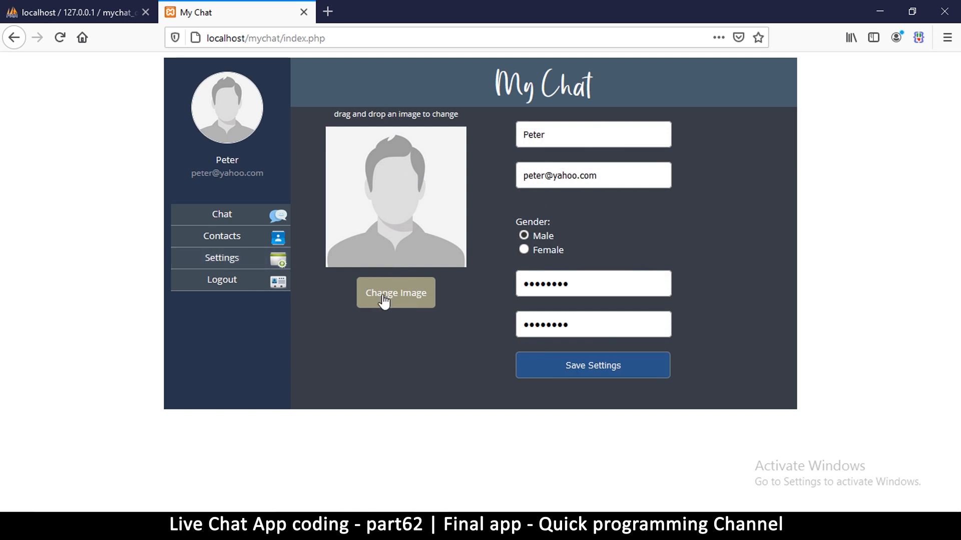
{"action": "left_click", "coordinate": [396, 293]}
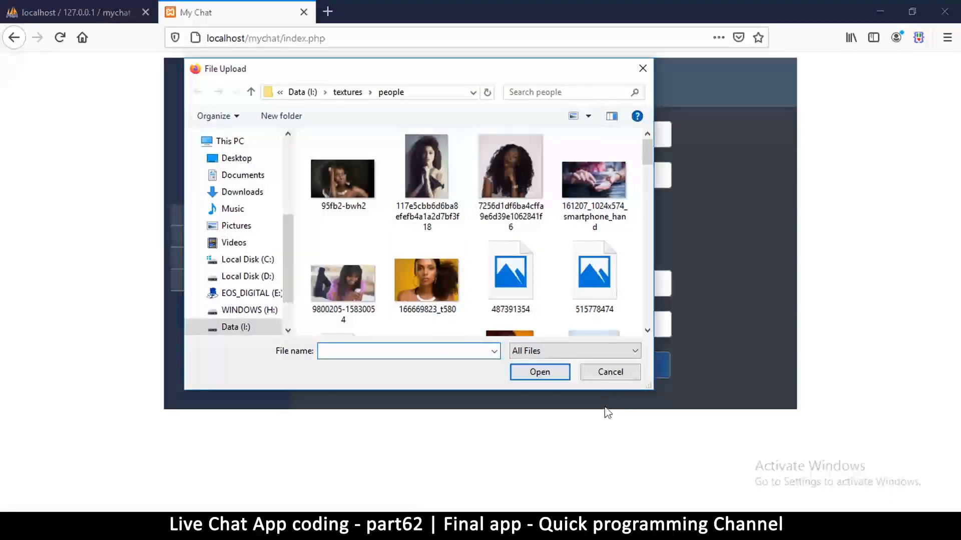
{"action": "left_click", "coordinate": [610, 372]}
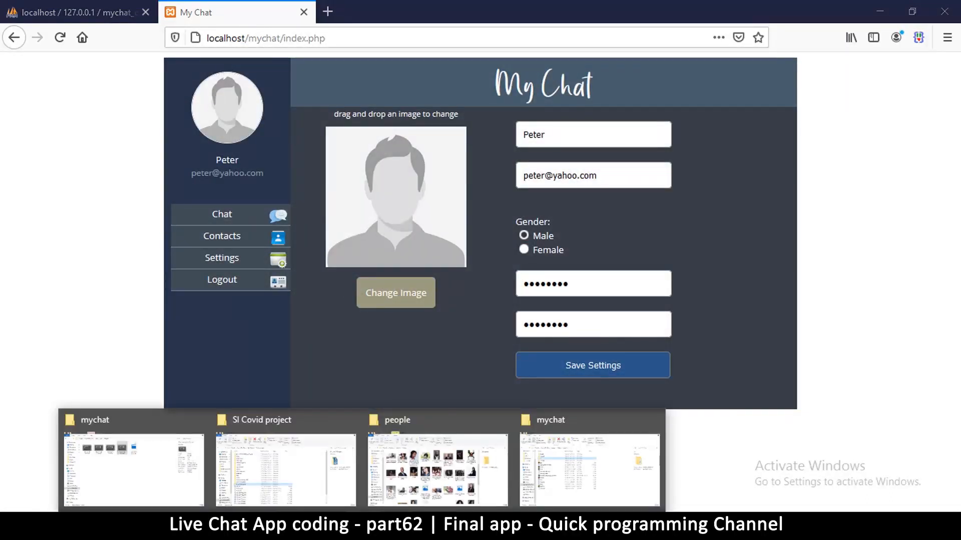
Step: Switch to the File Explorer window showing the 'people' pictures folder
{"action": "left_click", "coordinate": [437, 468]}
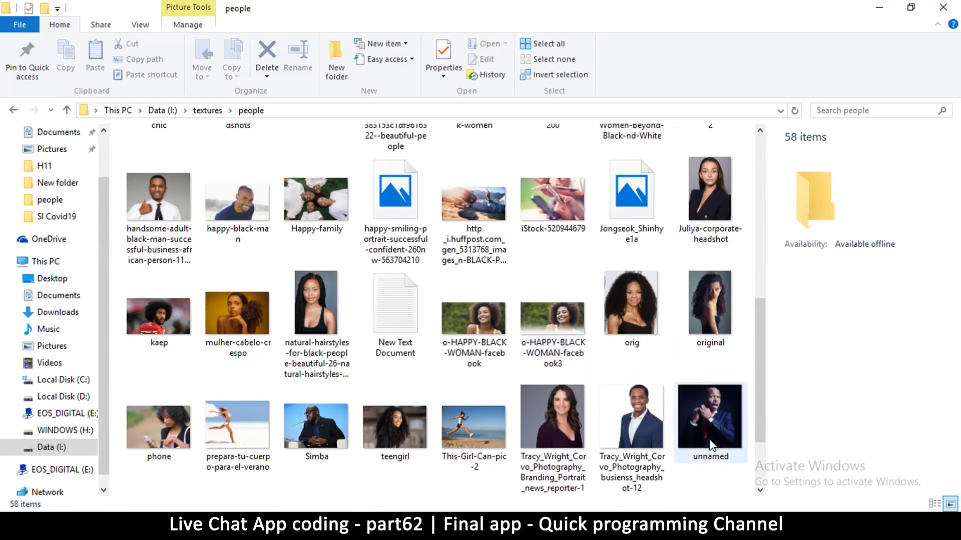
{"action": "mouse_move", "coordinate": [632, 416]}
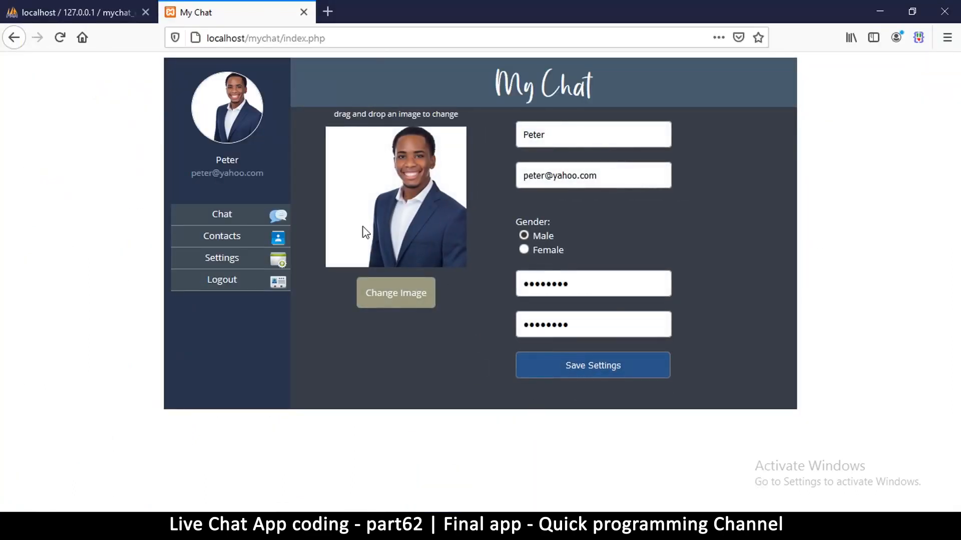
{"action": "mouse_move", "coordinate": [377, 204]}
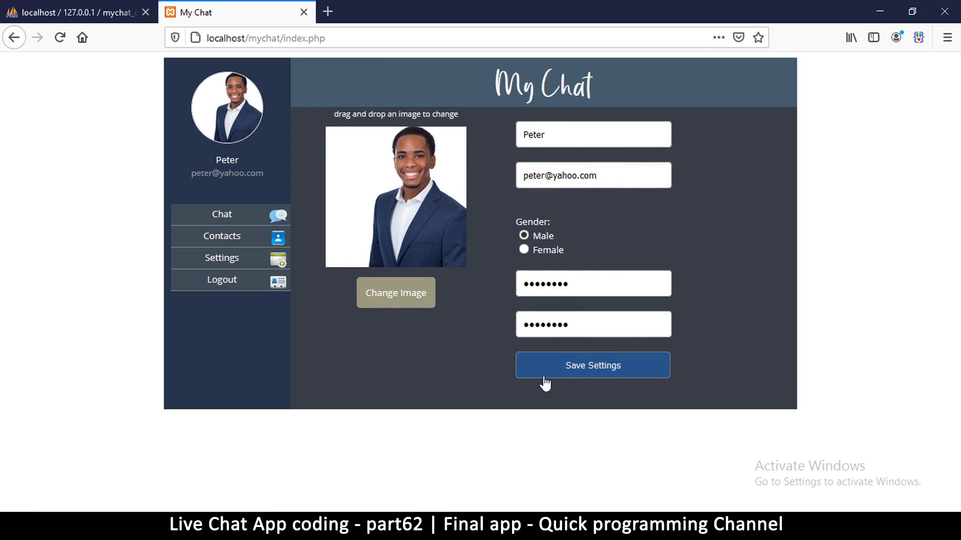
Step: Save the new profile picture, return to Contacts and select the first contact, Eathorne
{"action": "left_click", "coordinate": [223, 237]}
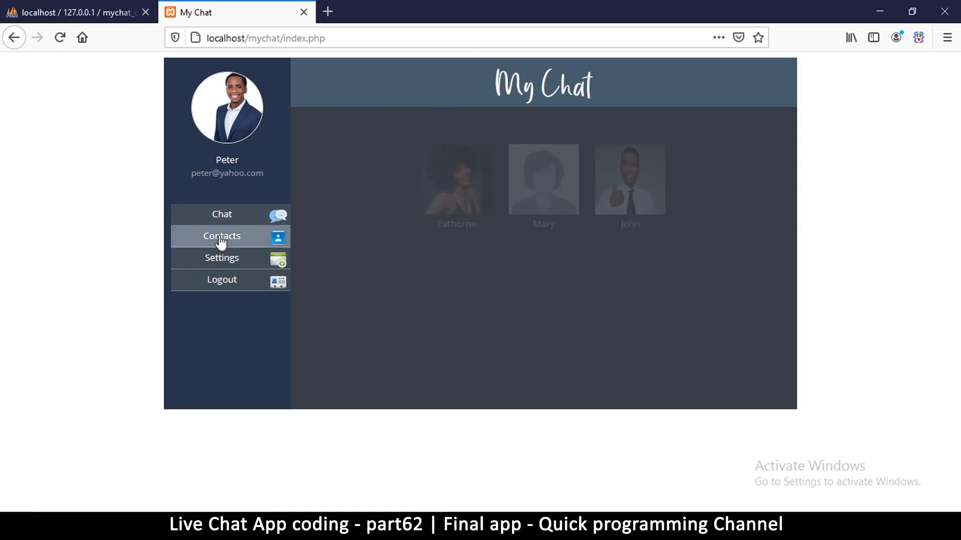
{"action": "left_click", "coordinate": [222, 236]}
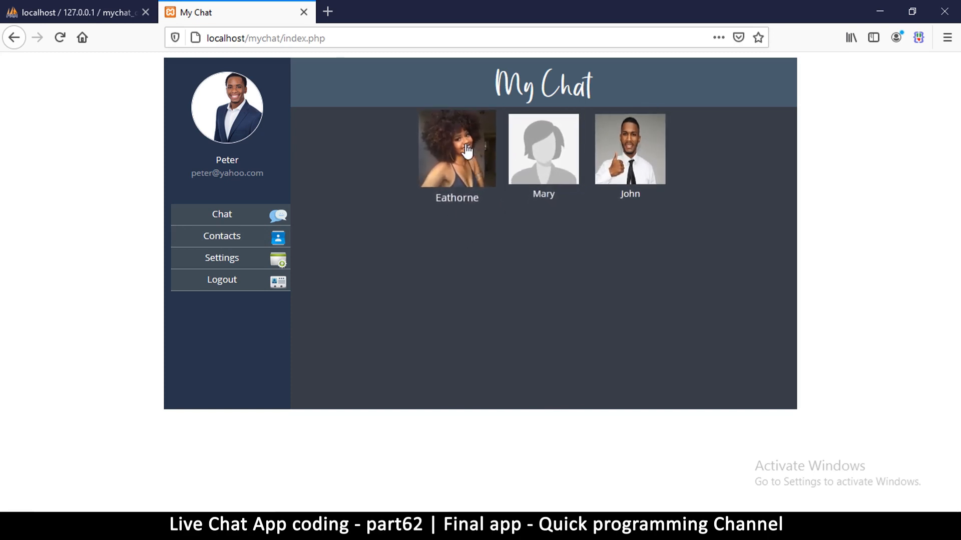
{"action": "left_click", "coordinate": [456, 148]}
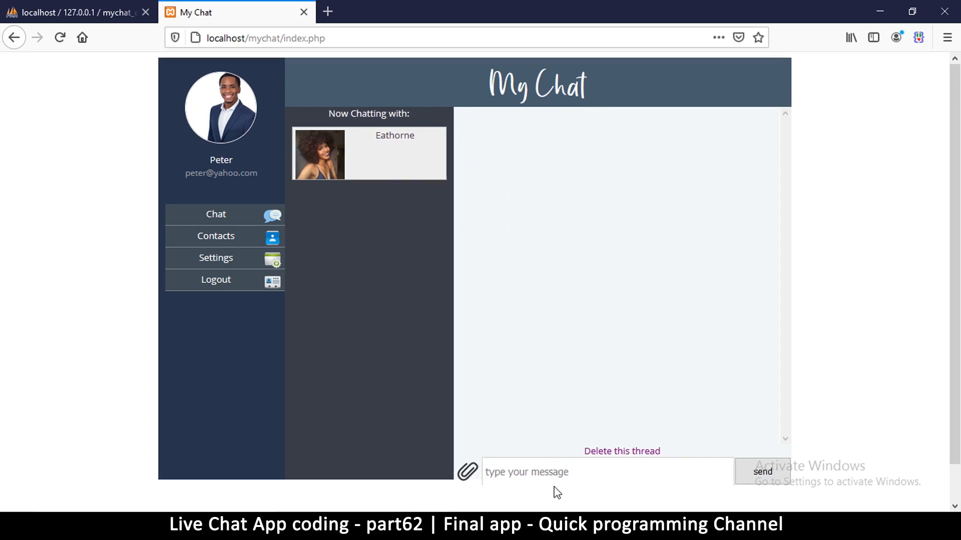
{"action": "type", "text": "hello"}
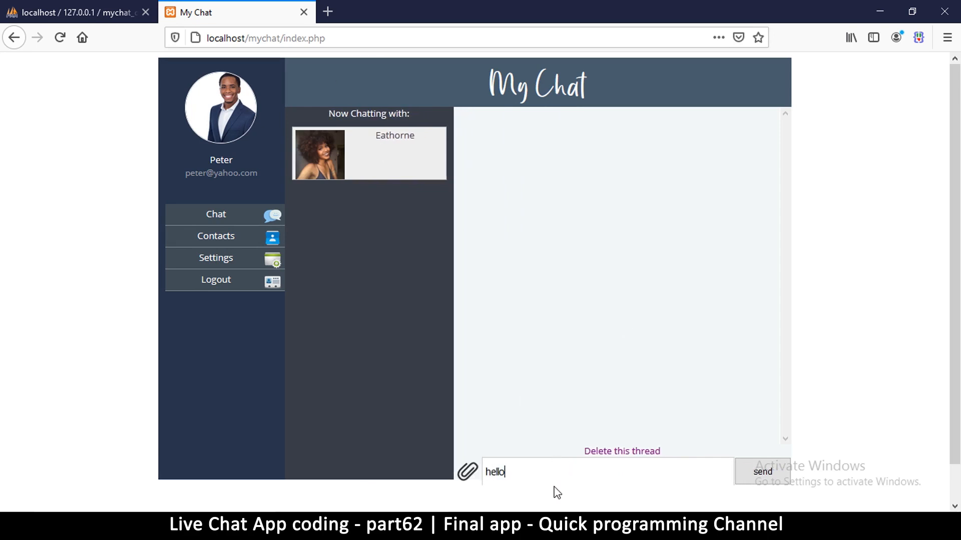
{"action": "left_click", "coordinate": [762, 471]}
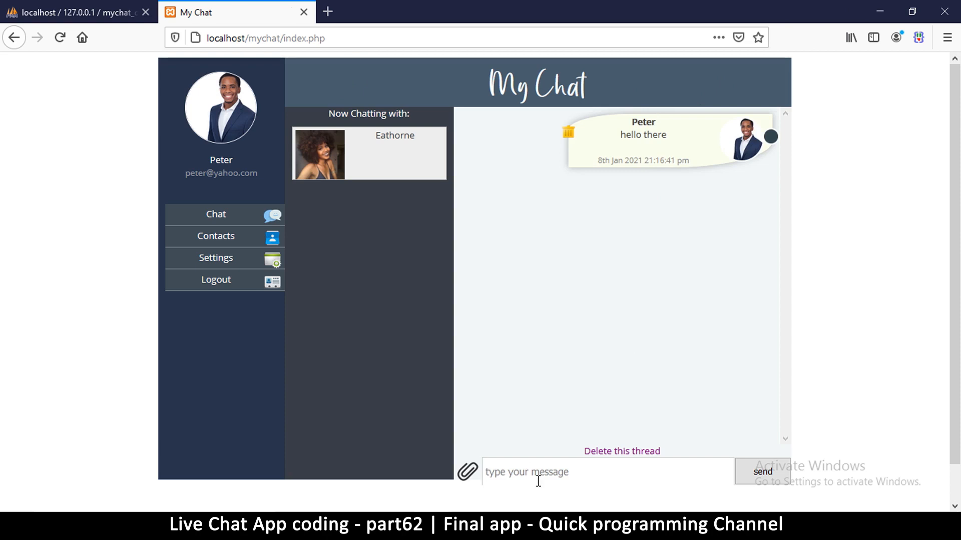
{"action": "type", "text": "How"}
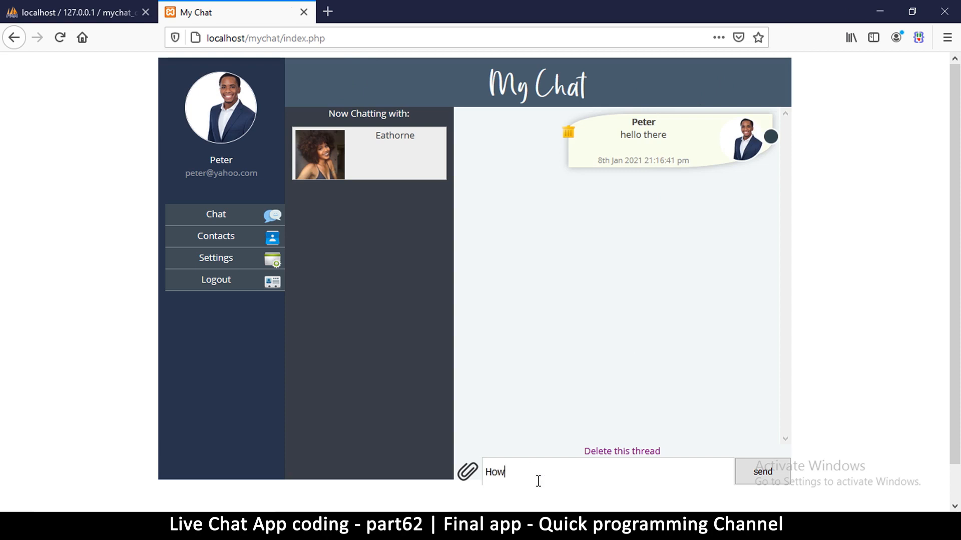
{"action": "type", "text": "are you?"}
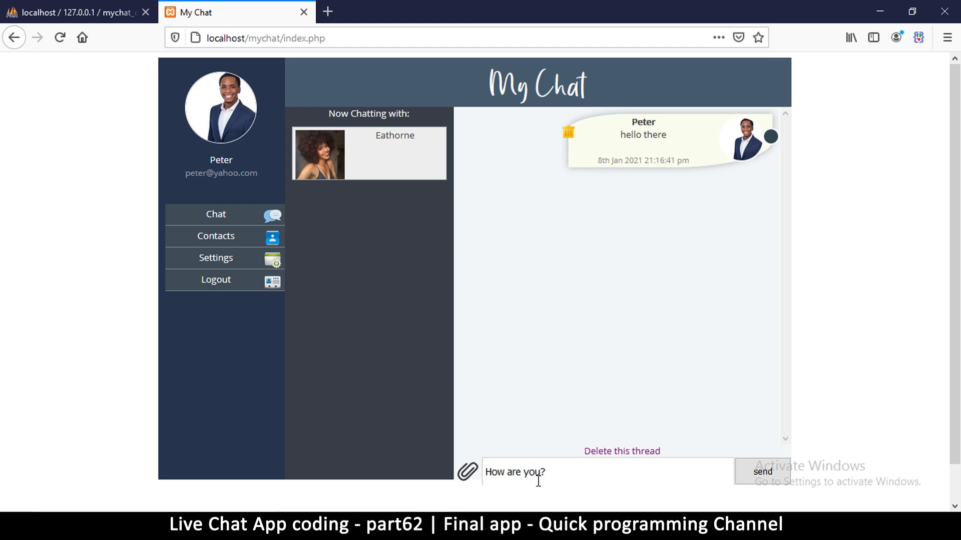
{"action": "left_click", "coordinate": [761, 471]}
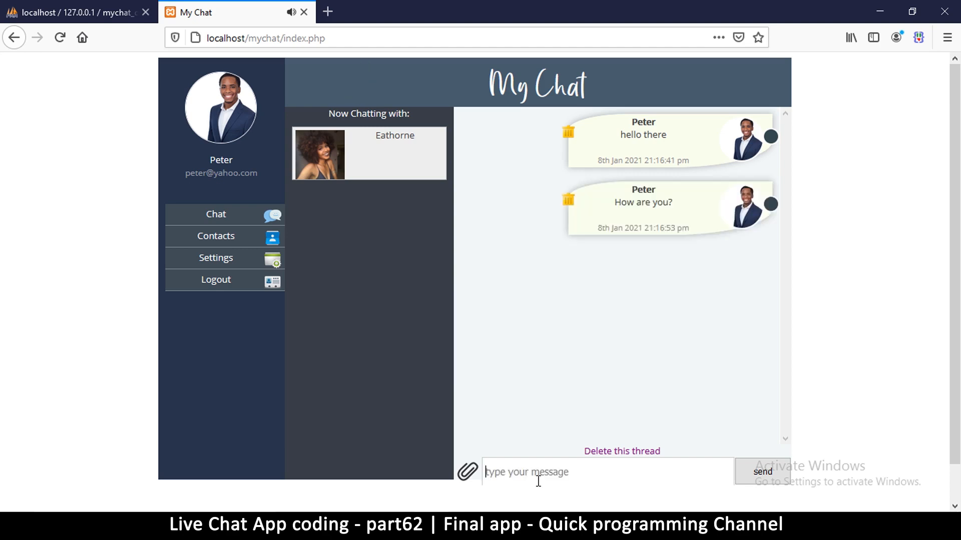
{"action": "mouse_move", "coordinate": [635, 192]}
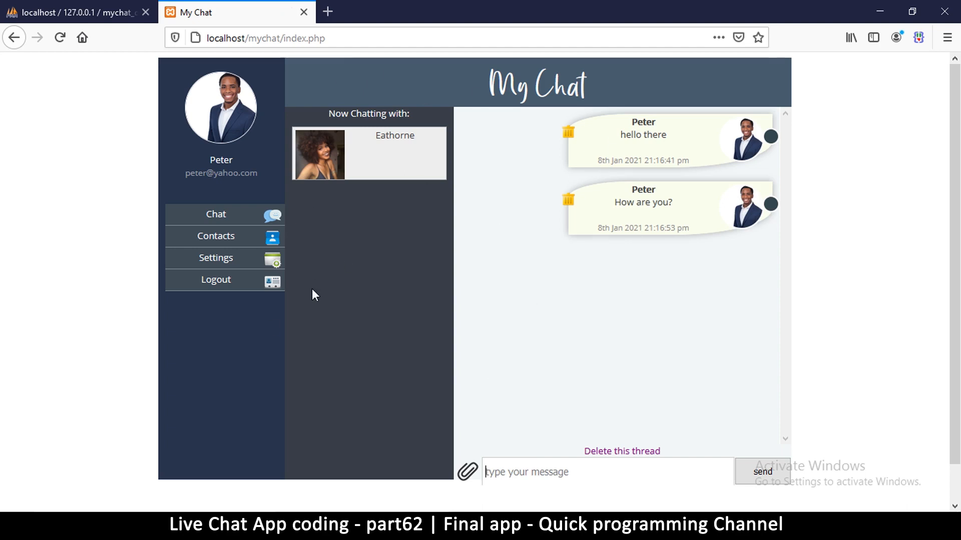
{"action": "mouse_move", "coordinate": [216, 279]}
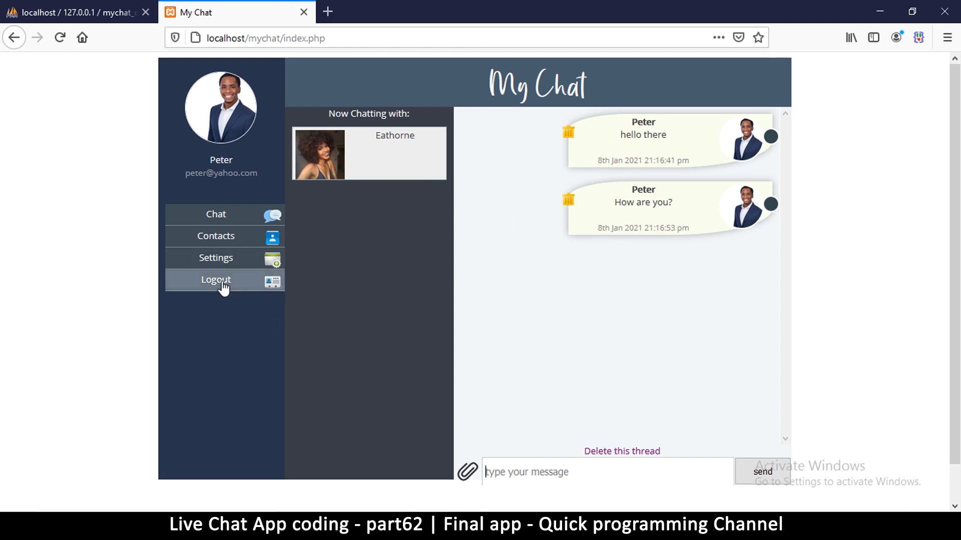
{"action": "left_click", "coordinate": [216, 280]}
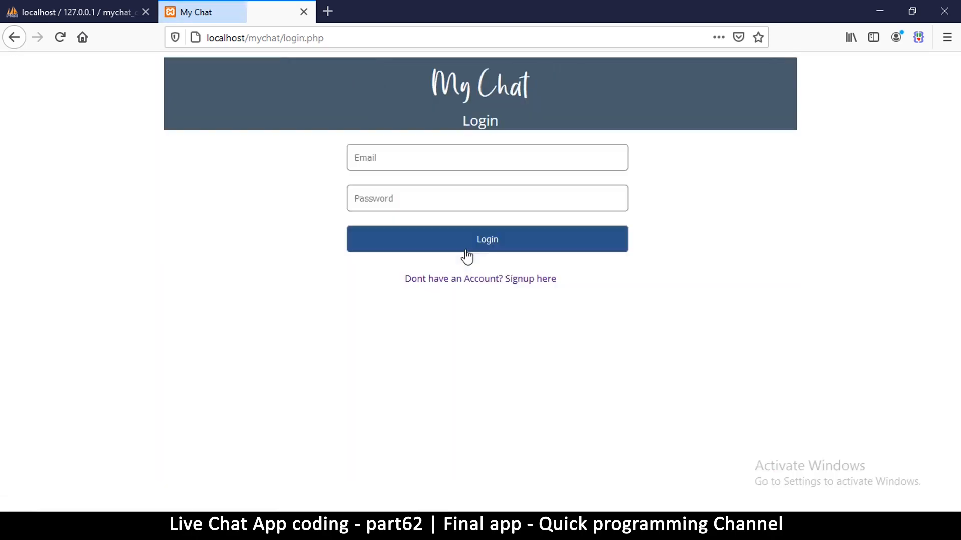
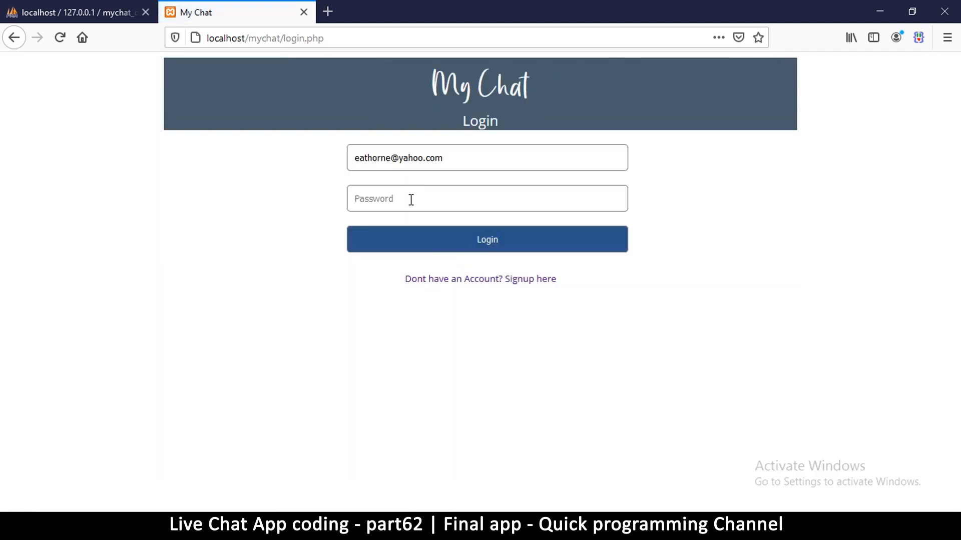
{"action": "left_click", "coordinate": [487, 239]}
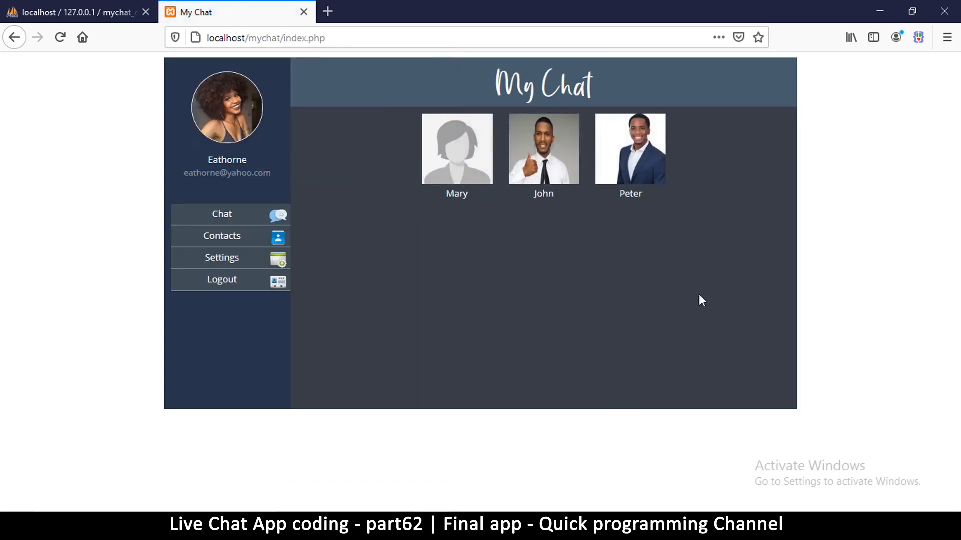
{"action": "left_click", "coordinate": [629, 149]}
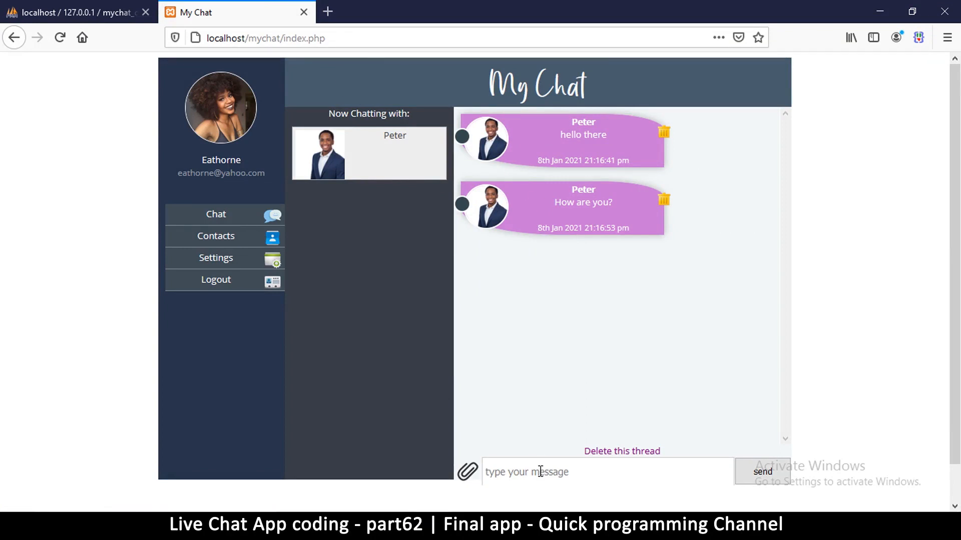
Step: Reply 'am fine and how are you?' to Peter's two messages
{"action": "type", "text": "am fine and i"}
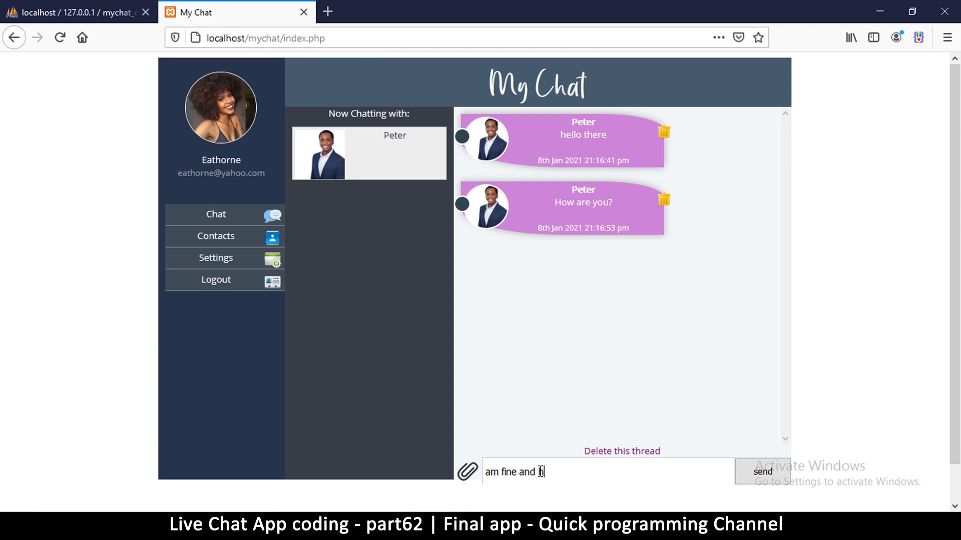
{"action": "type", "text": "ow are you"}
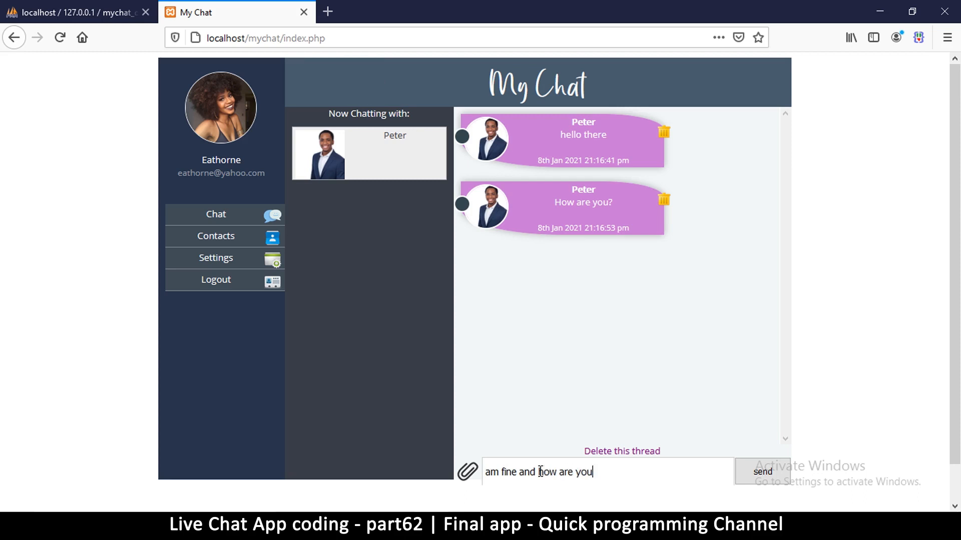
{"action": "left_click", "coordinate": [762, 471]}
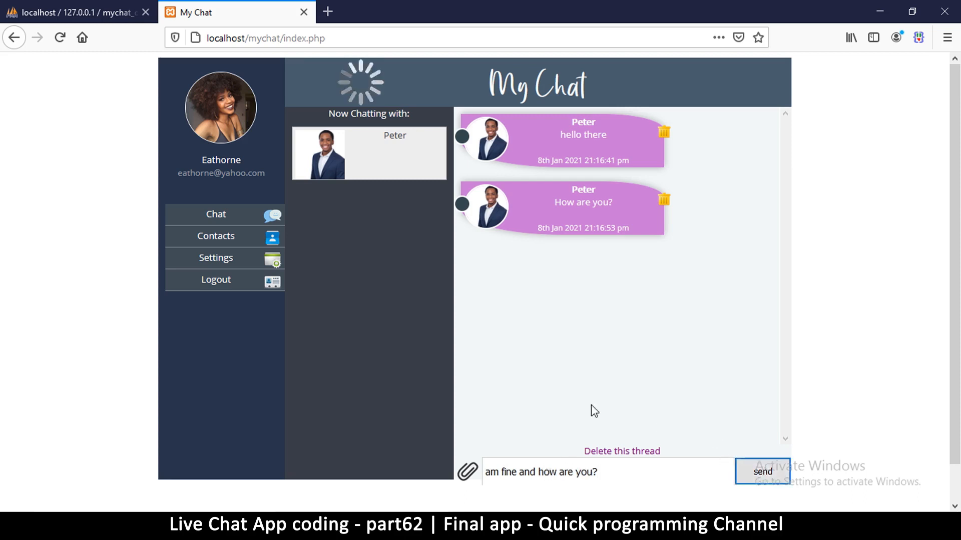
{"action": "left_click", "coordinate": [762, 471]}
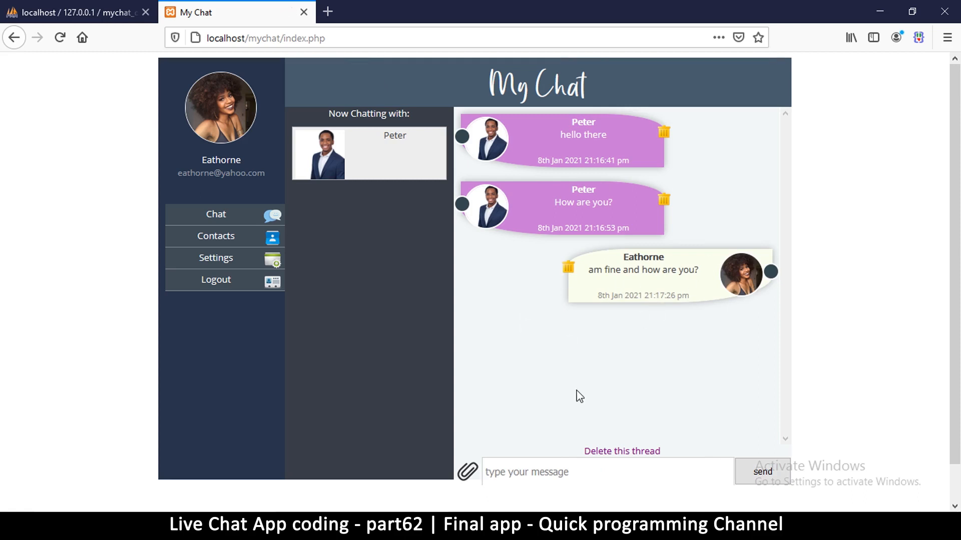
{"action": "mouse_move", "coordinate": [352, 152]}
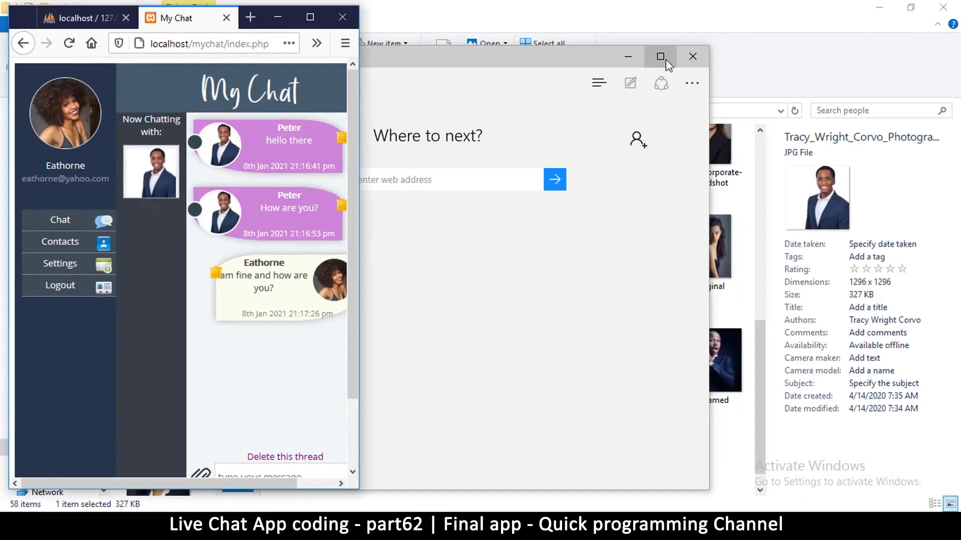
Step: Enlarge the Edge window and go to localhost/mychat/login.php
{"action": "left_click", "coordinate": [660, 56]}
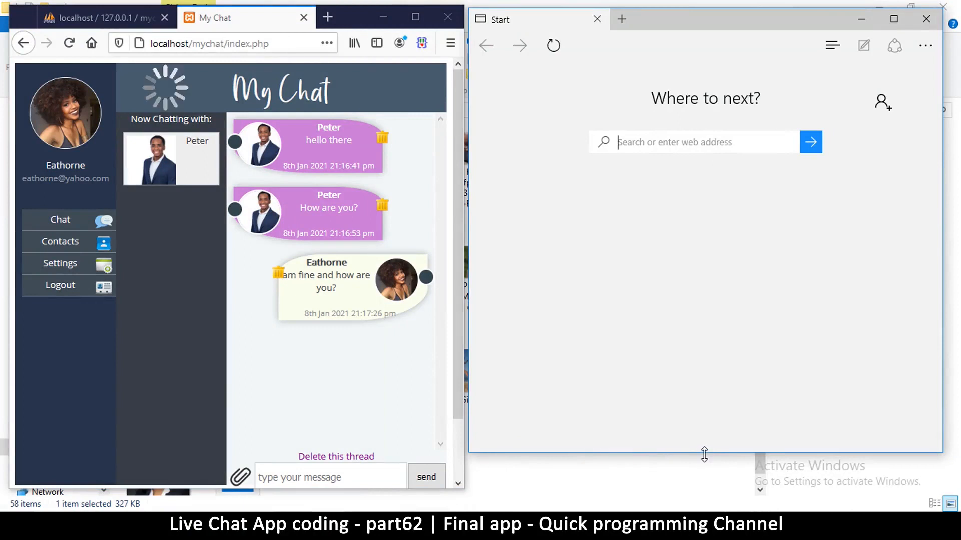
{"action": "mouse_move", "coordinate": [634, 44]}
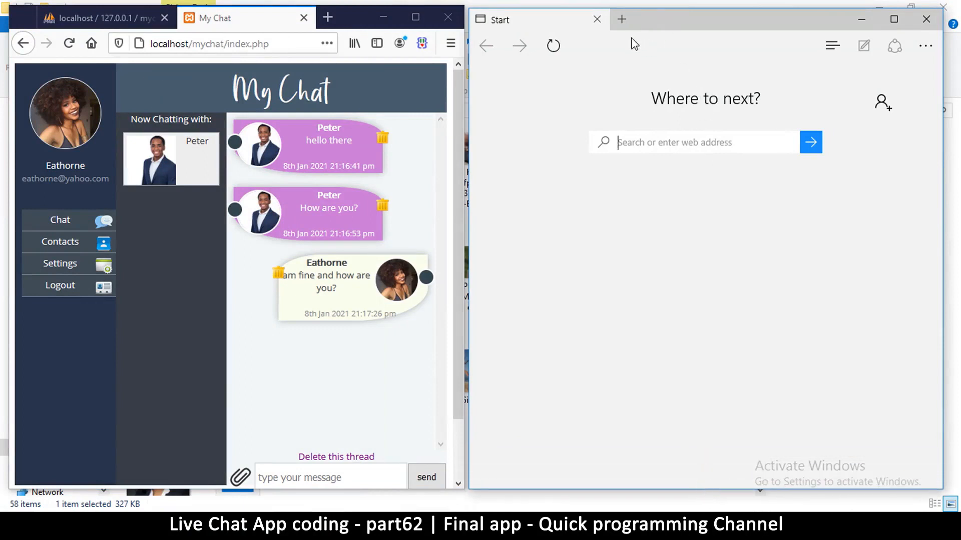
{"action": "left_click", "coordinate": [693, 143]}
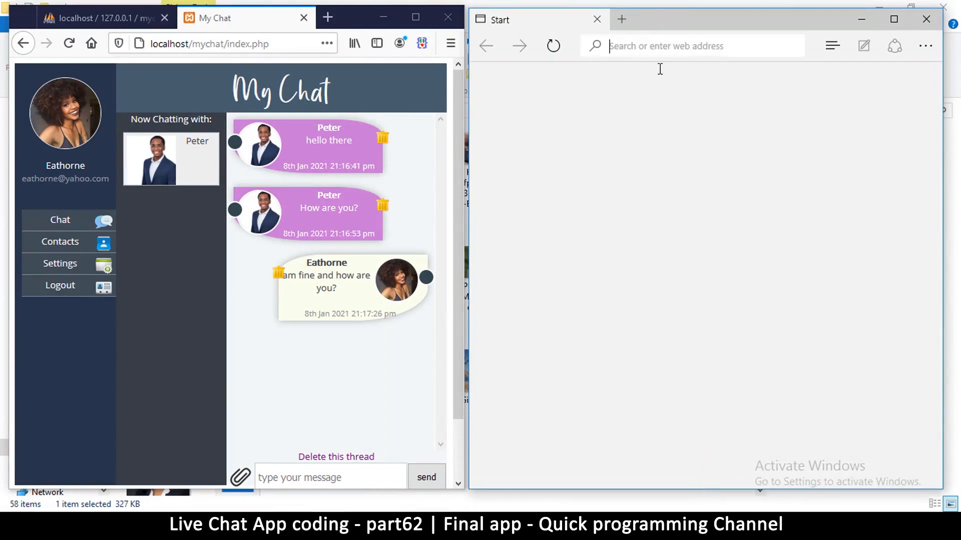
{"action": "type", "text": "localhost/mychat/login.php"}
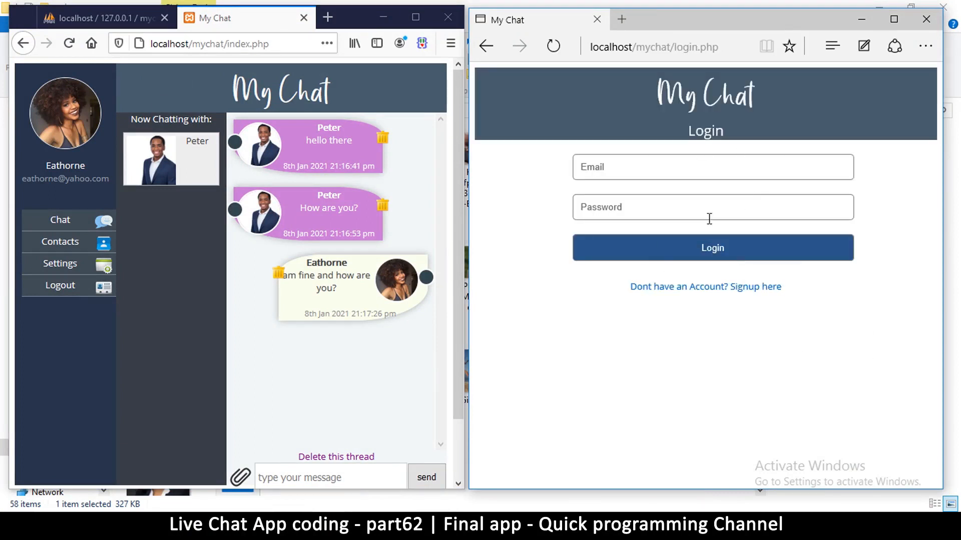
{"action": "mouse_move", "coordinate": [639, 162]}
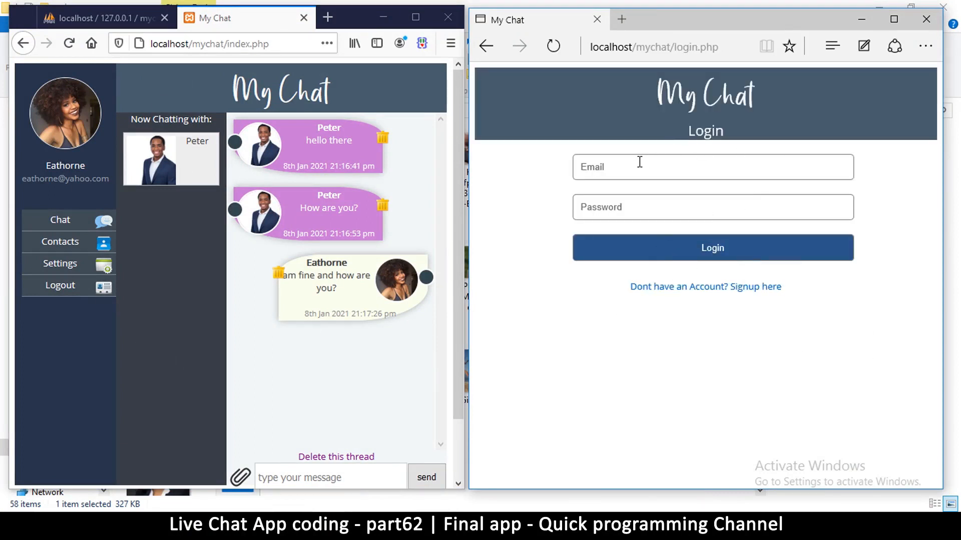
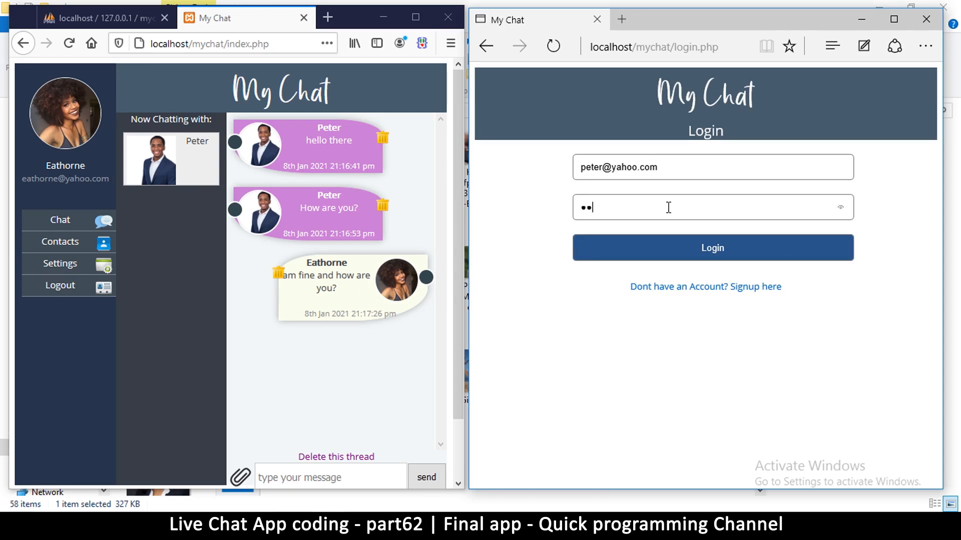
{"action": "left_click", "coordinate": [712, 247]}
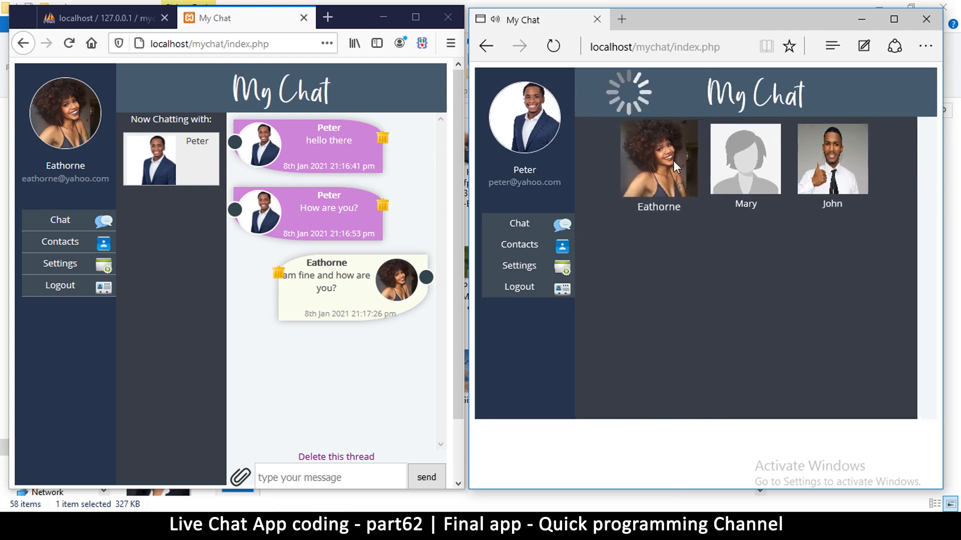
Step: From Peter's Edge session, send Eathorne the message 'thats great'
{"action": "left_click", "coordinate": [658, 166]}
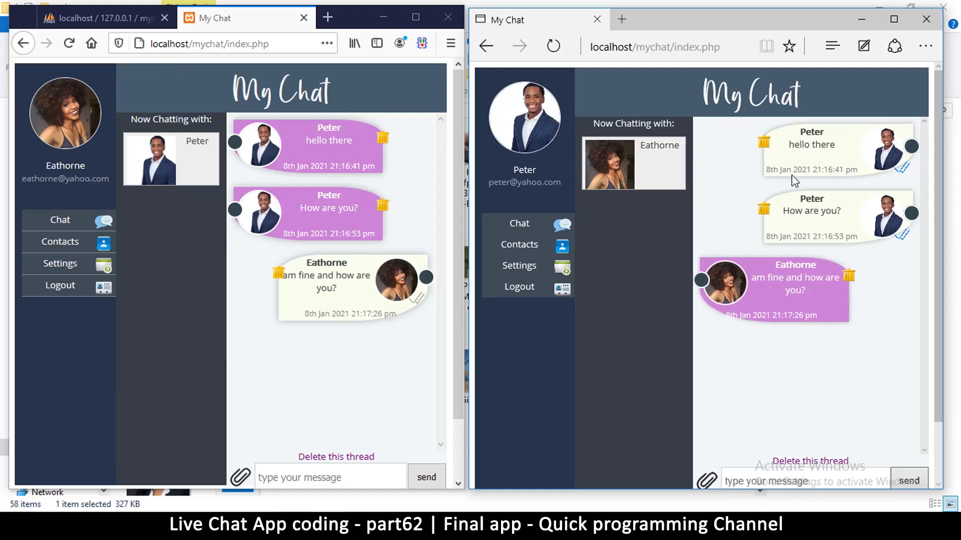
{"action": "mouse_move", "coordinate": [789, 474]}
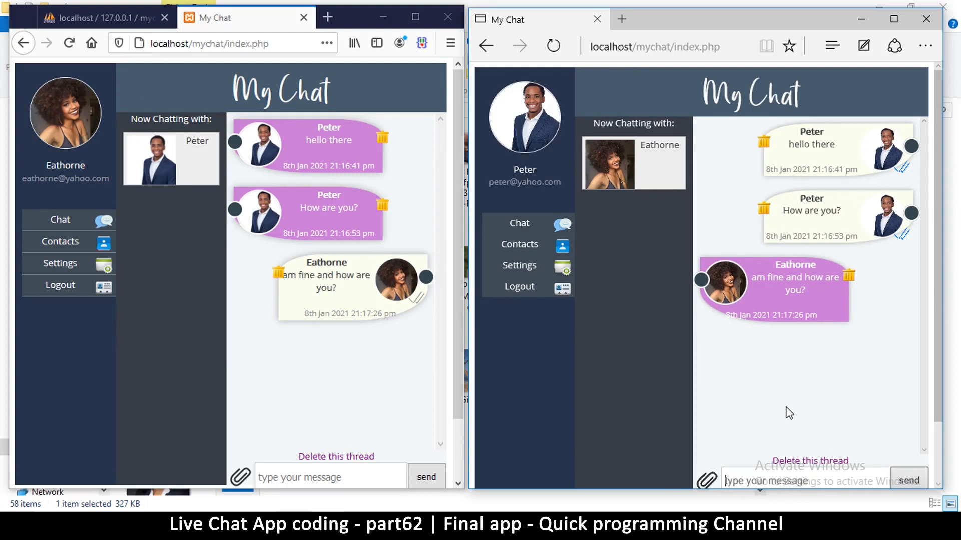
{"action": "type", "text": "thats"}
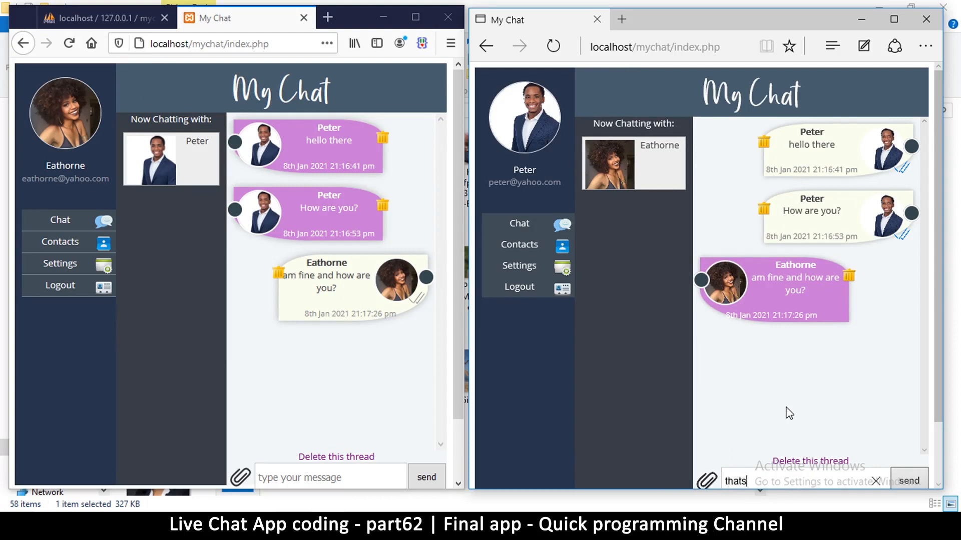
{"action": "left_click", "coordinate": [908, 479]}
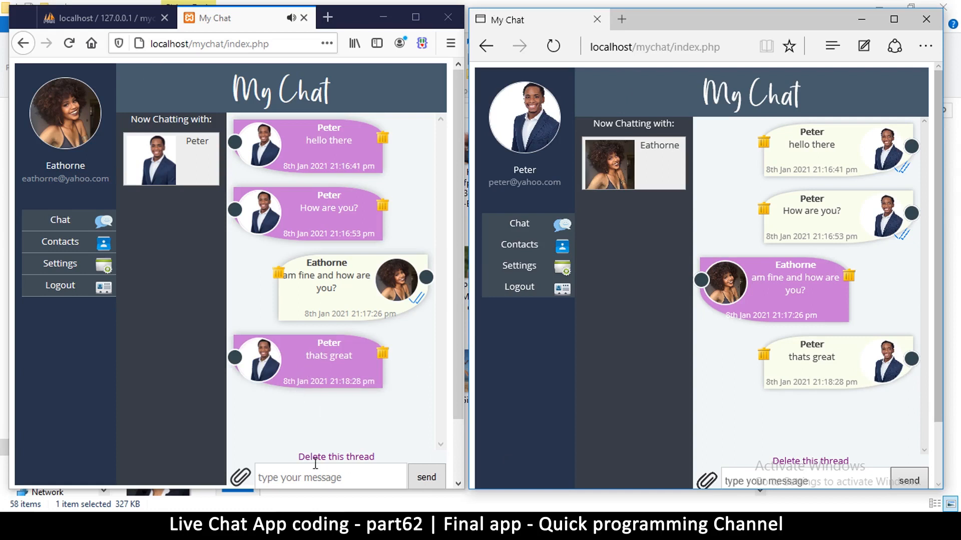
Step: From Eathorne's Firefox session, reply with 'oh good!'
{"action": "type", "text": "op"}
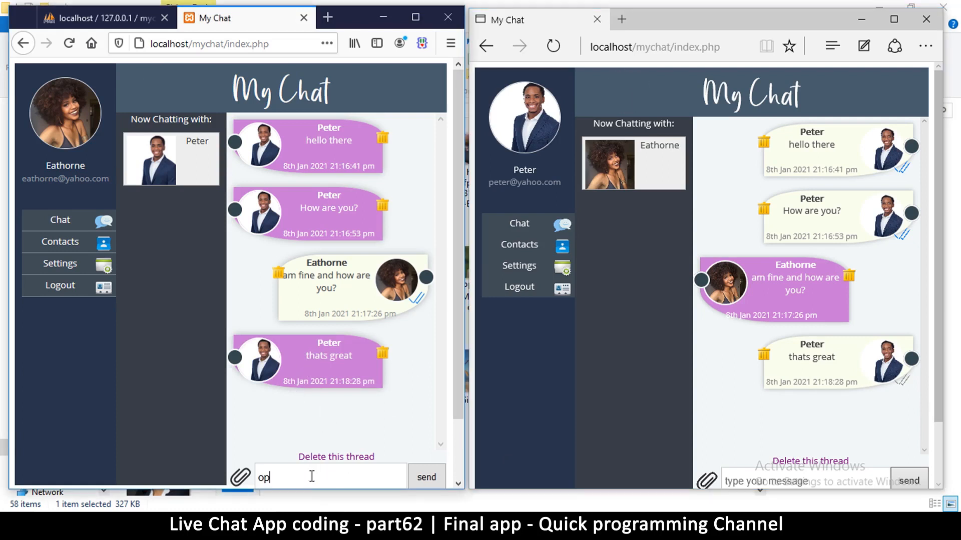
{"action": "type", "text": "oh good"}
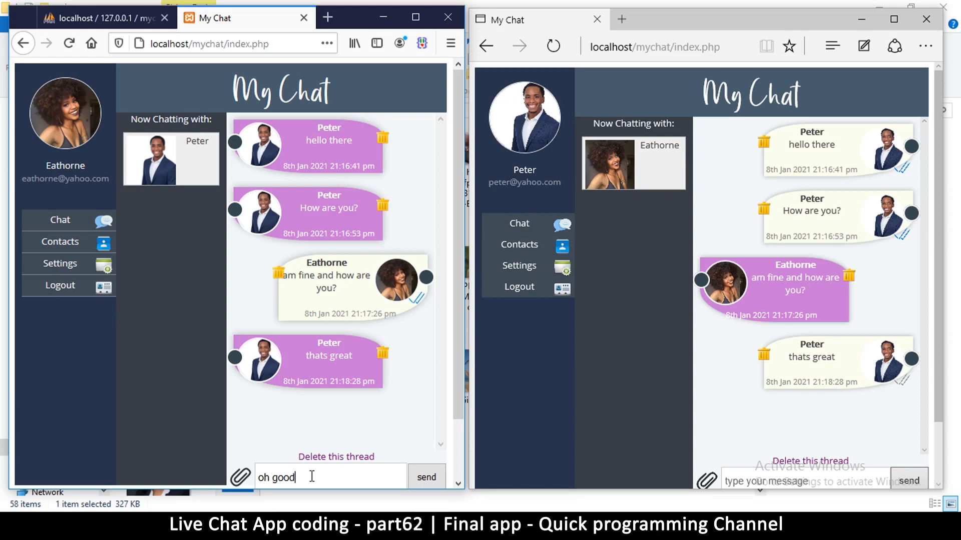
{"action": "left_click", "coordinate": [427, 476]}
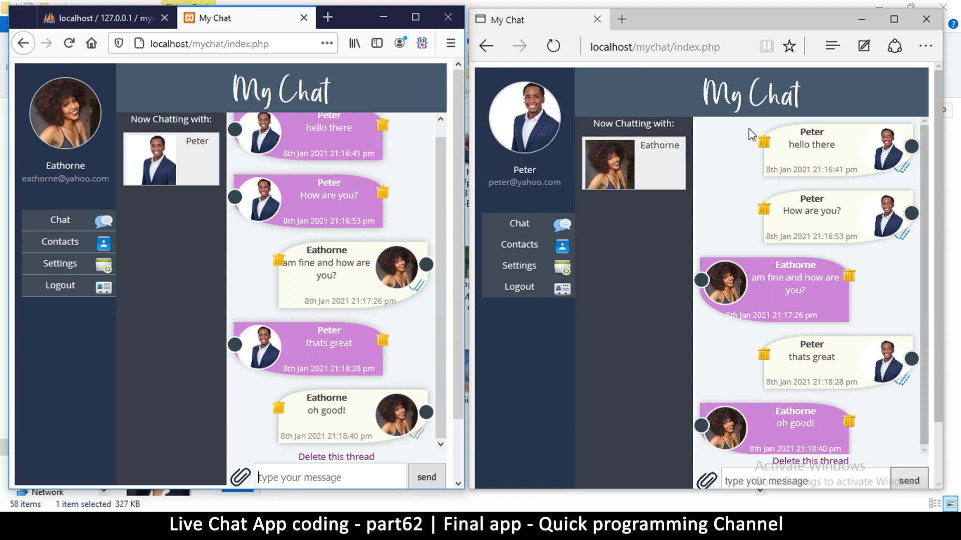
{"action": "mouse_move", "coordinate": [285, 429]}
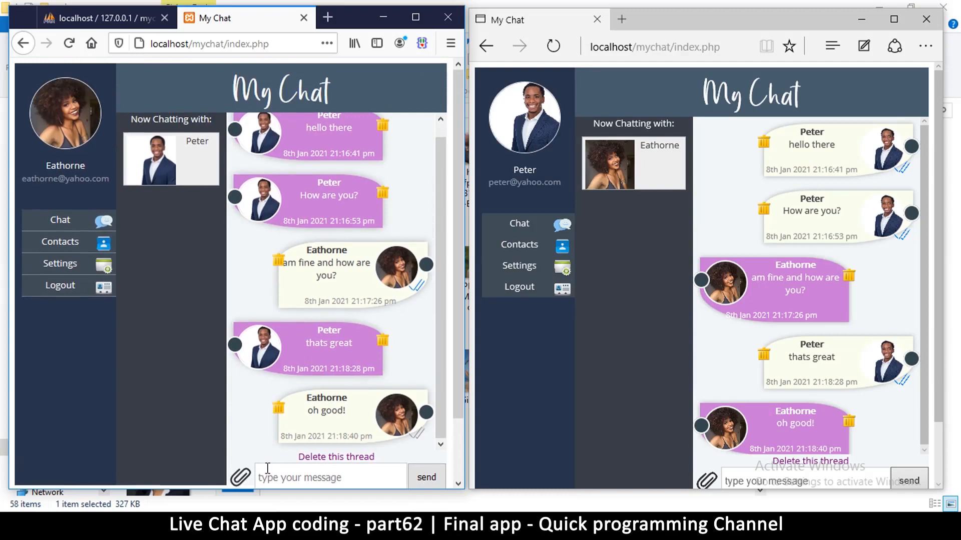
Step: Upload the photo 95fb2-bwh2 from Eathorne's Firefox side and confirm the uploaded notice
{"action": "left_click", "coordinate": [238, 477]}
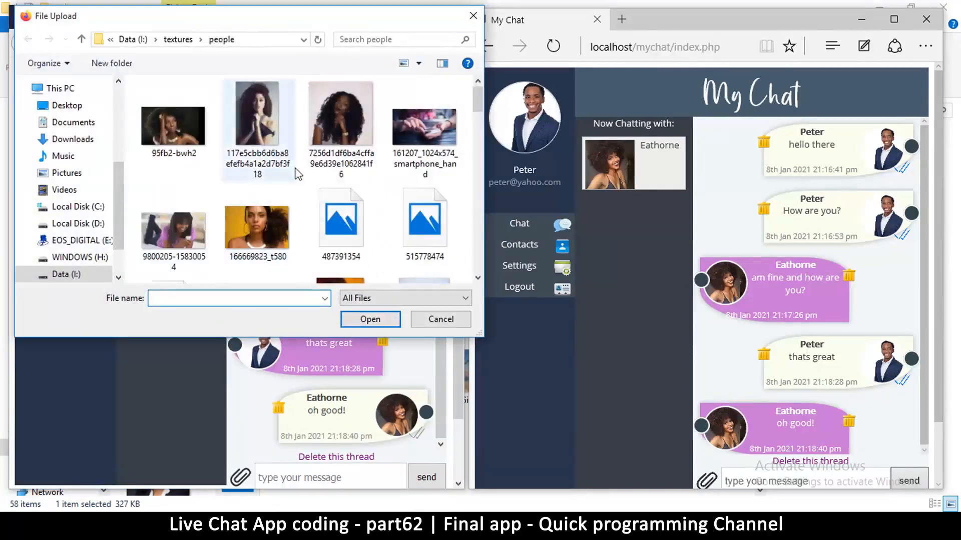
{"action": "left_click", "coordinate": [173, 126]}
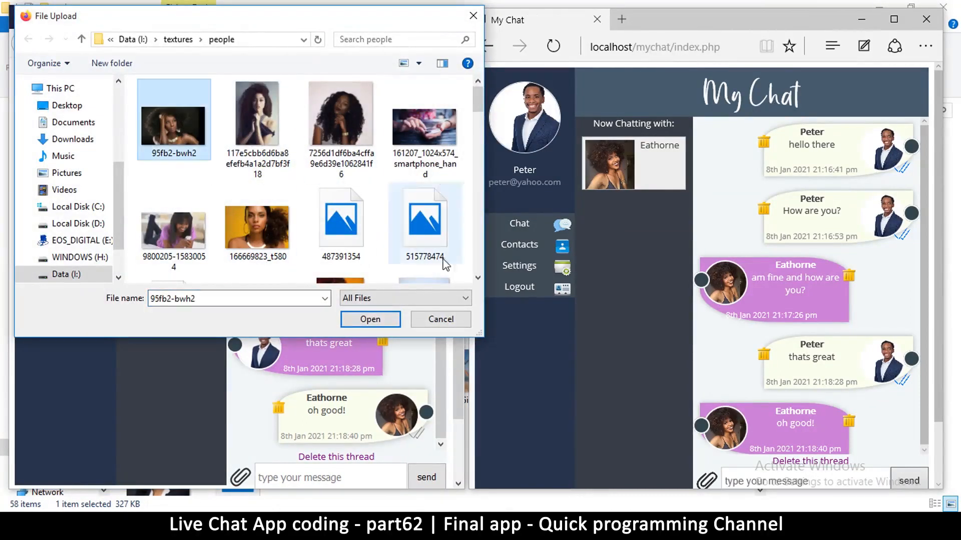
{"action": "left_click", "coordinate": [369, 318]}
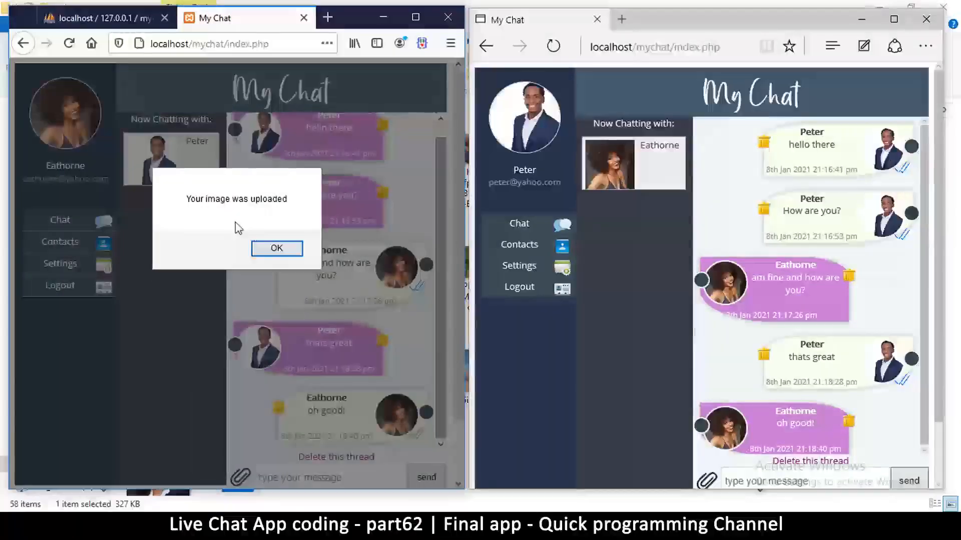
{"action": "left_click", "coordinate": [276, 248]}
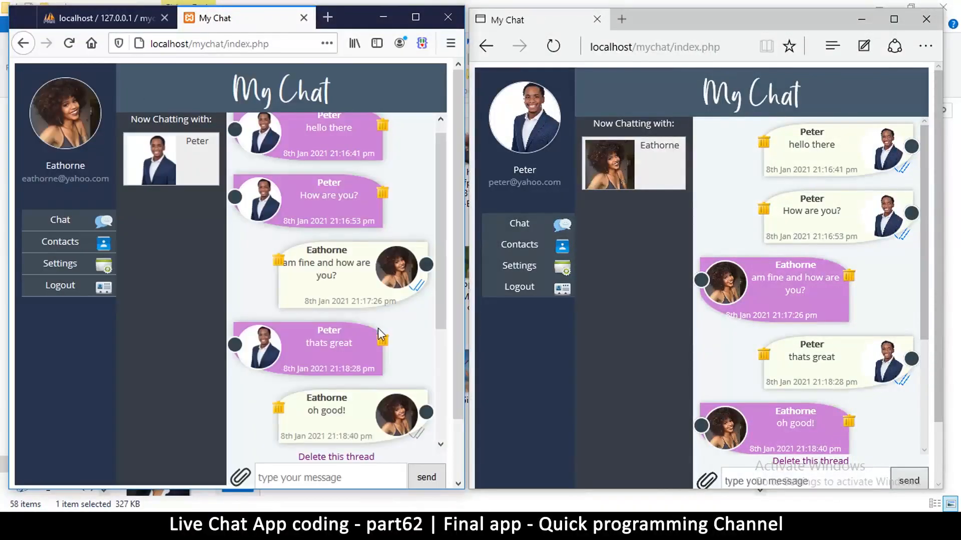
{"action": "scroll", "scroll_direction": "down", "scroll_amount": 3}
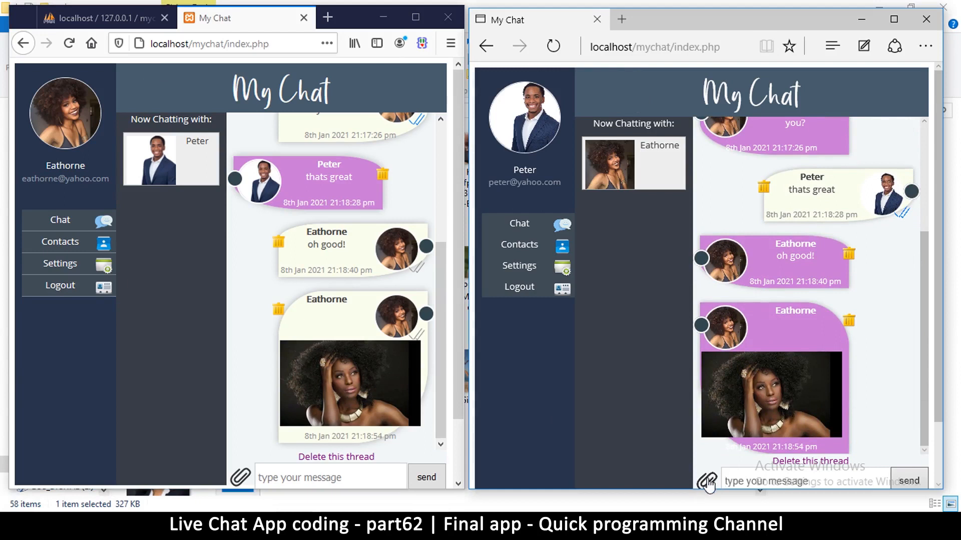
Step: Upload a portrait from Data (I:) > textures > people on Peter's Edge side and confirm the notice
{"action": "left_click", "coordinate": [706, 480]}
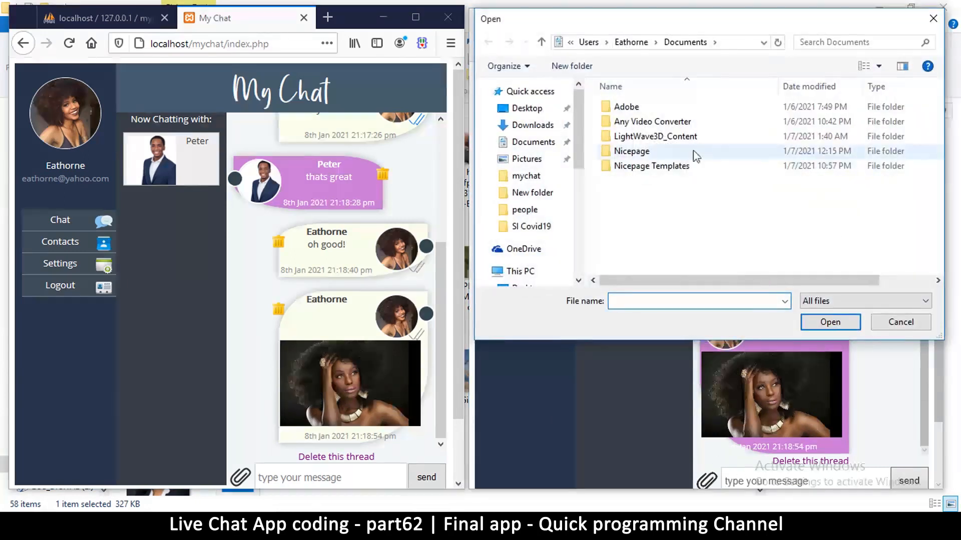
{"action": "scroll", "scroll_direction": "down", "scroll_amount": 3}
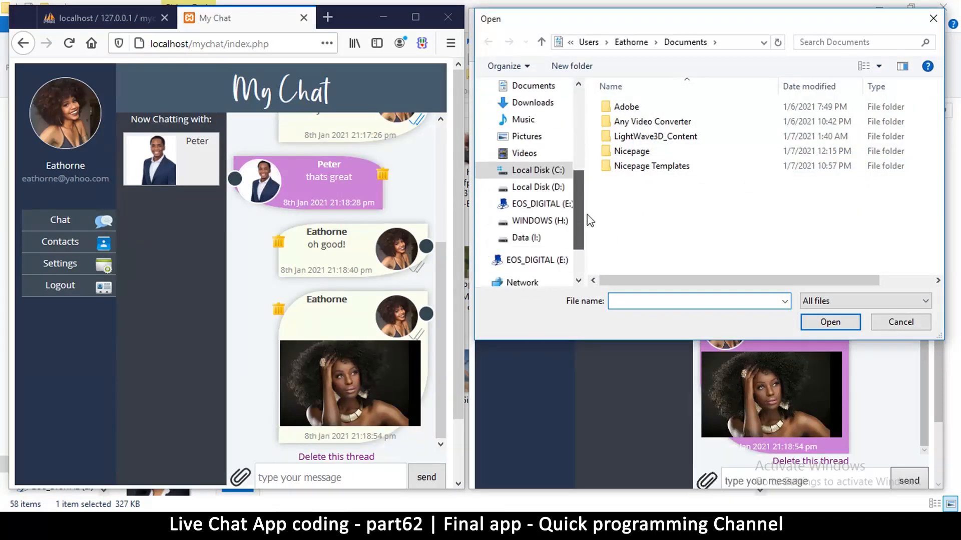
{"action": "left_click", "coordinate": [521, 238]}
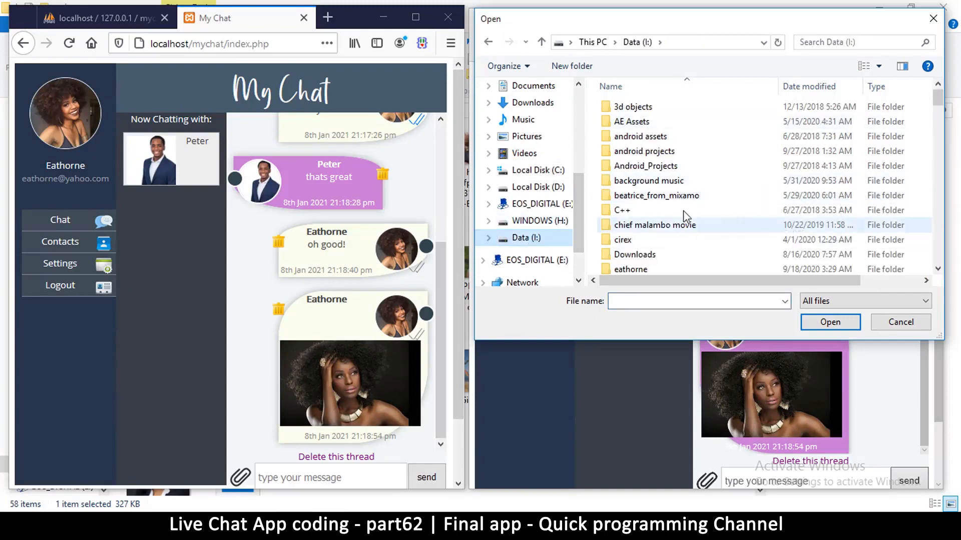
{"action": "scroll", "scroll_direction": "down", "scroll_amount": 3}
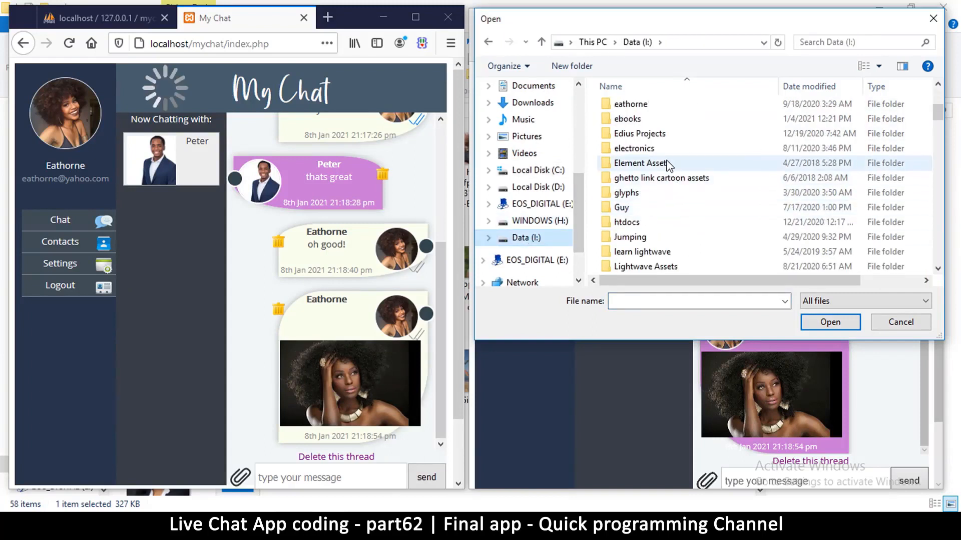
{"action": "scroll", "scroll_direction": "down", "scroll_amount": 3}
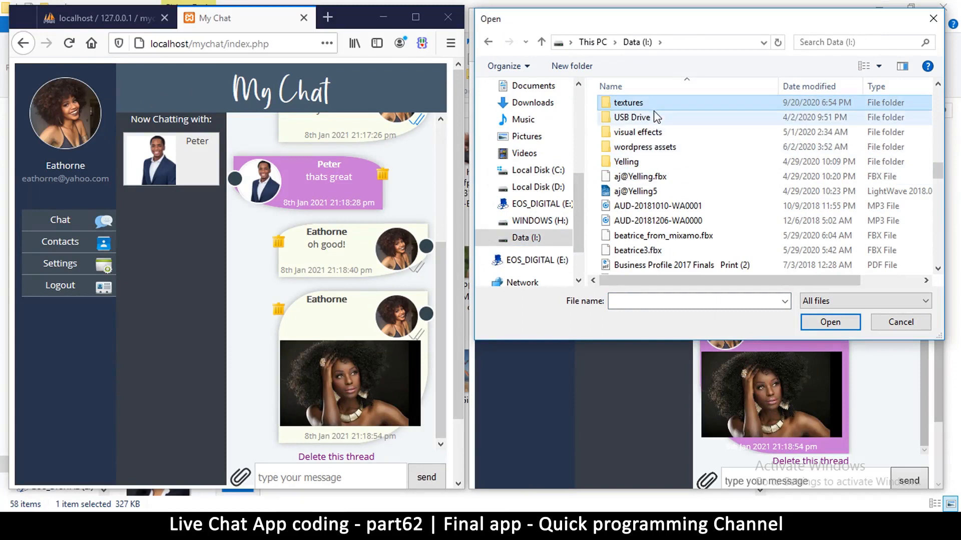
{"action": "double_click", "coordinate": [627, 102]}
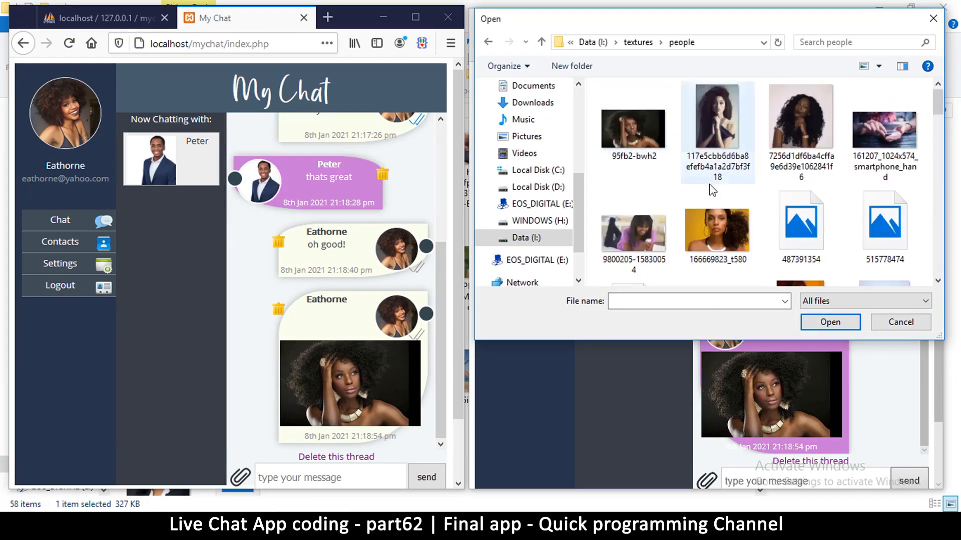
{"action": "scroll", "scroll_direction": "down", "scroll_amount": 3}
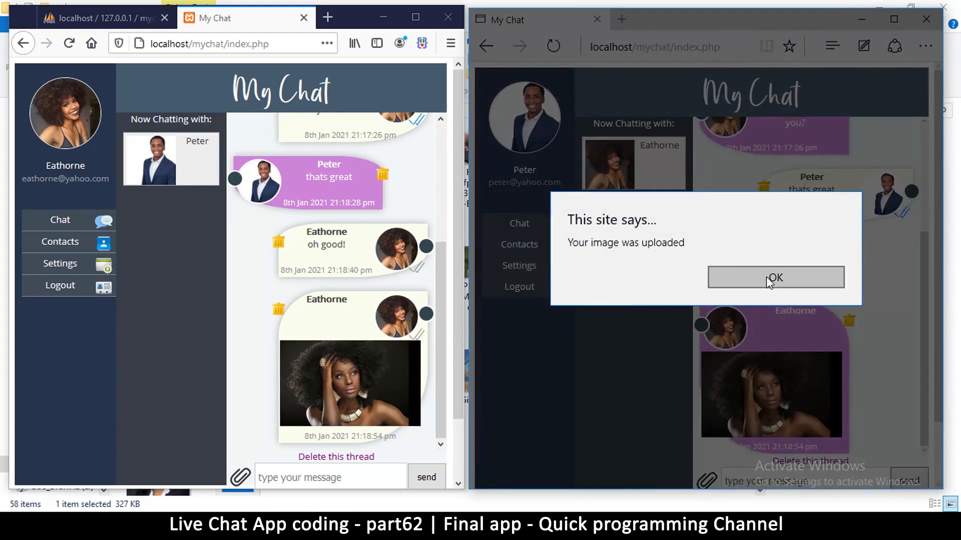
{"action": "left_click", "coordinate": [775, 277]}
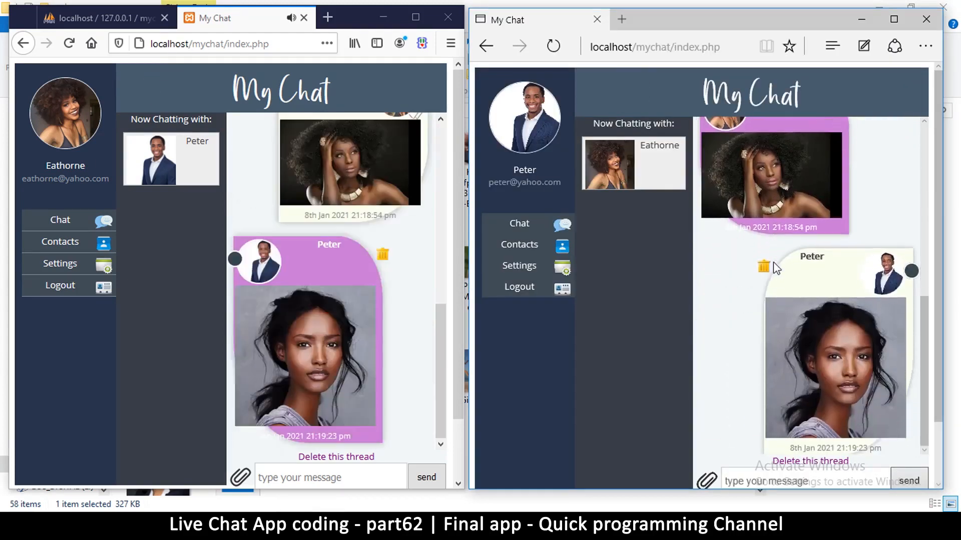
{"action": "mouse_move", "coordinate": [769, 323]}
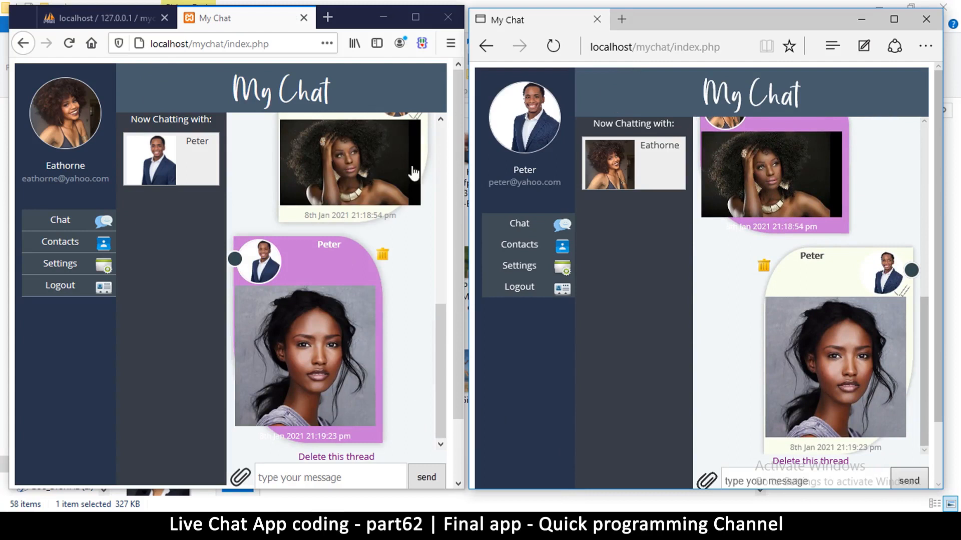
{"action": "mouse_move", "coordinate": [291, 187]}
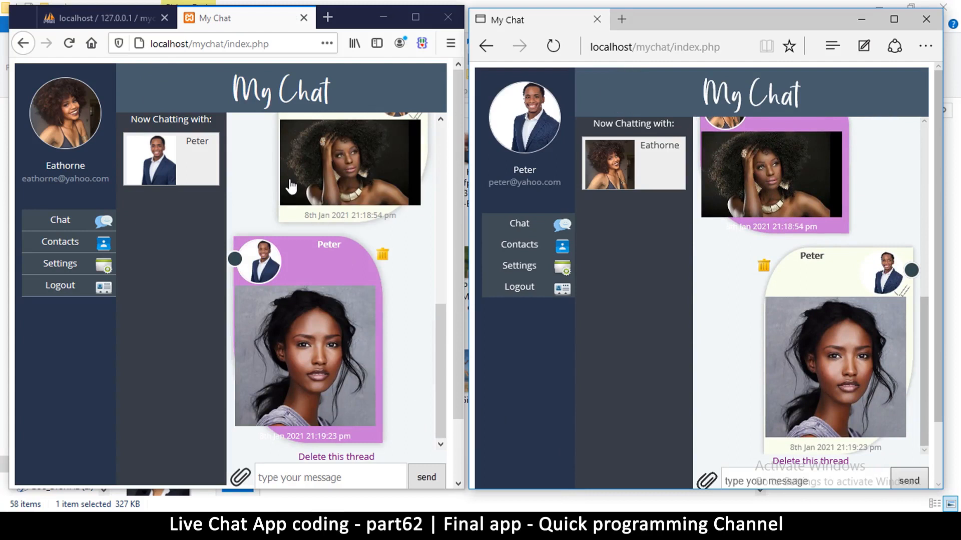